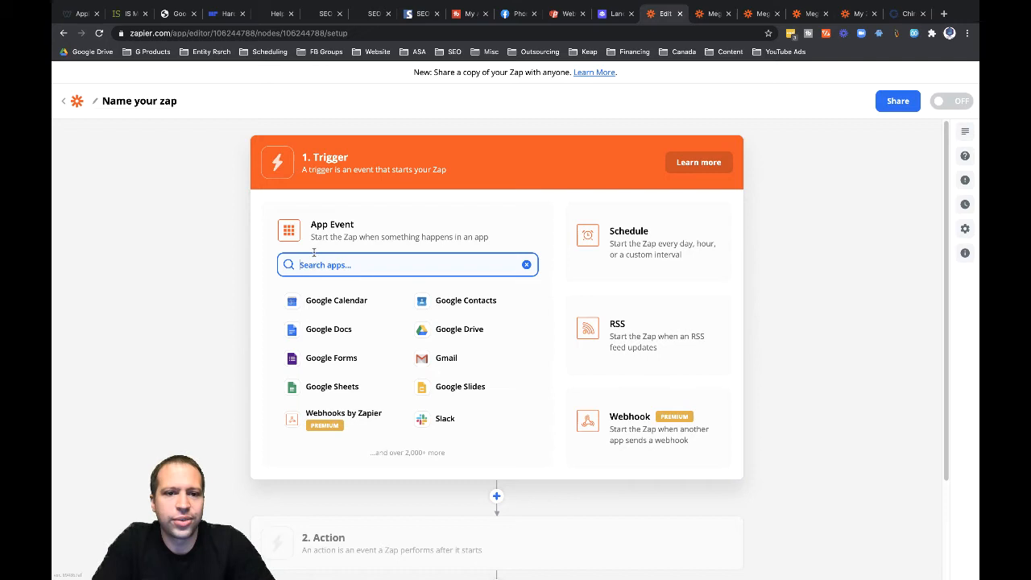
pyautogui.moveTo(319, 432)
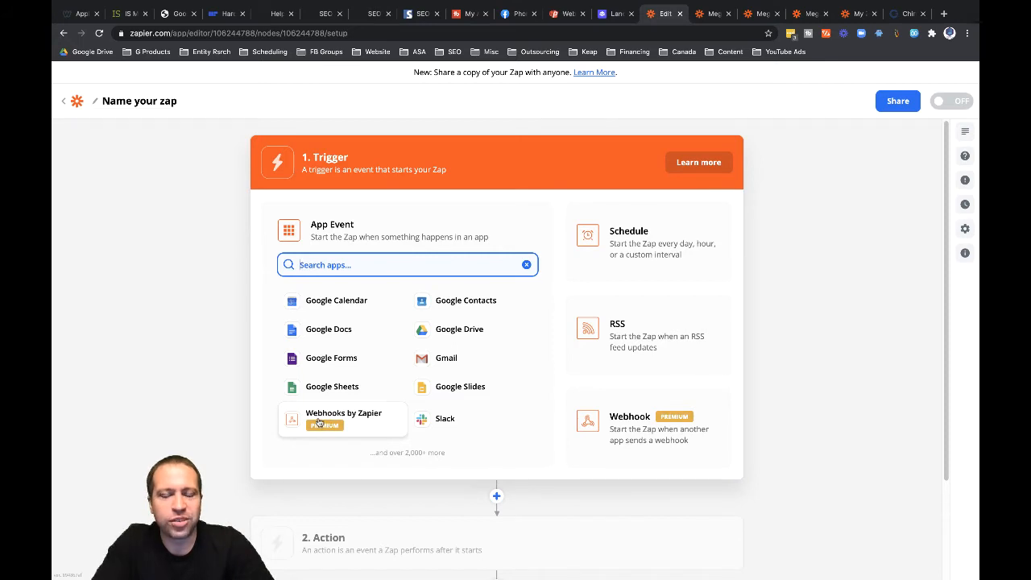
# Choose Webhooks by Zapier with the Catch Hook event, continue, and copy the custom webhook URL
pyautogui.click(343, 419)
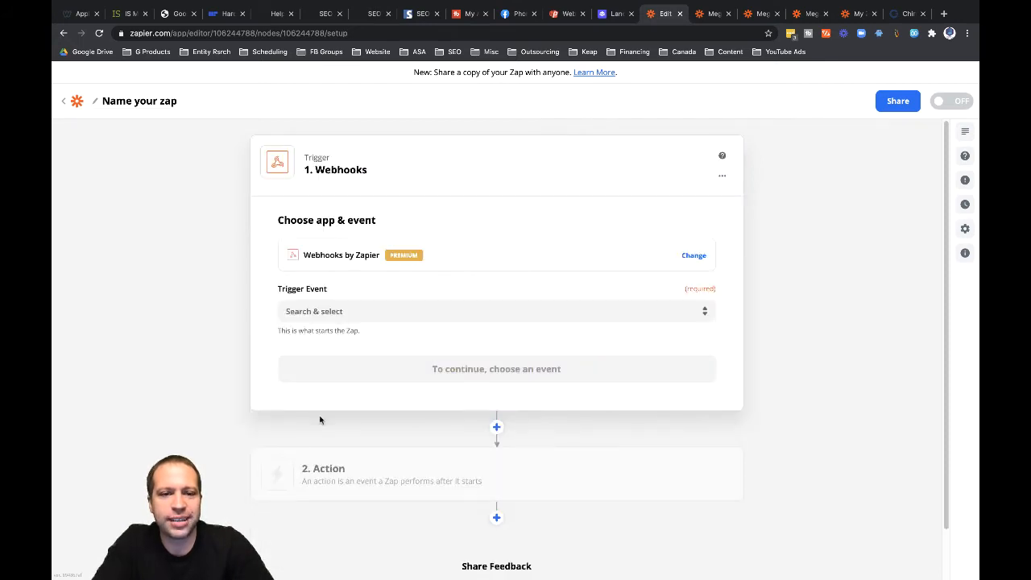
pyautogui.moveTo(288, 298)
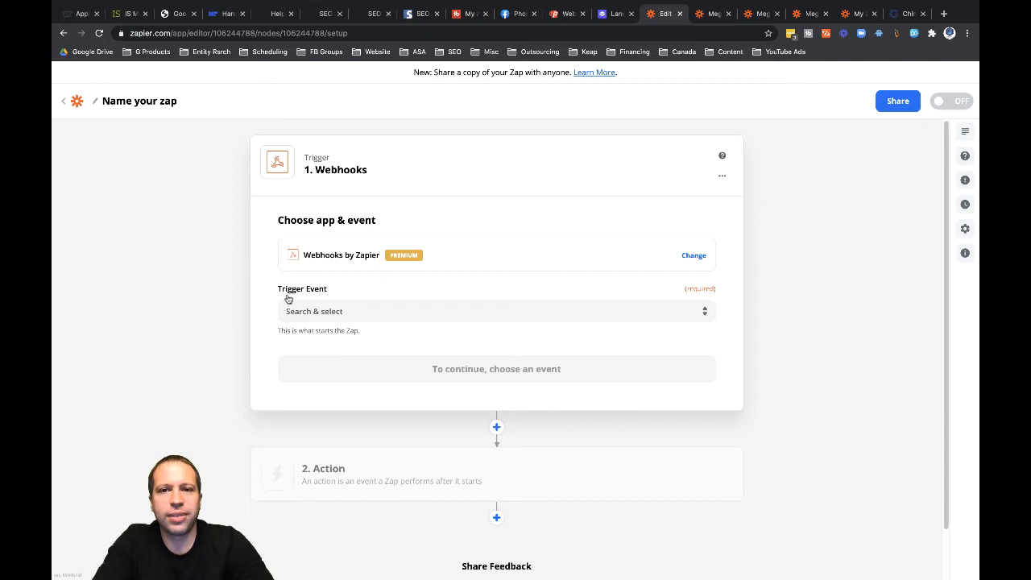
pyautogui.click(497, 311)
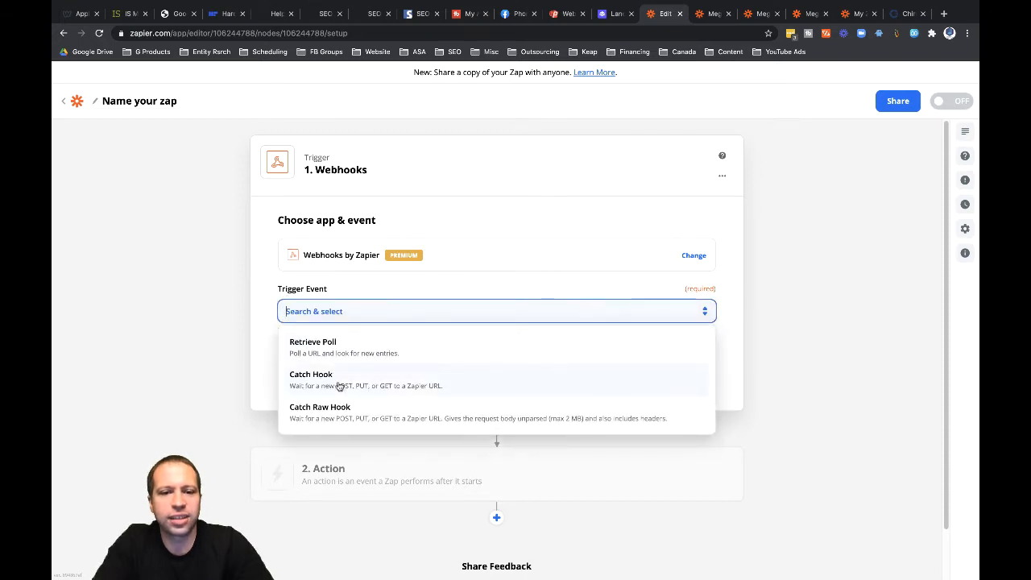
pyautogui.click(311, 381)
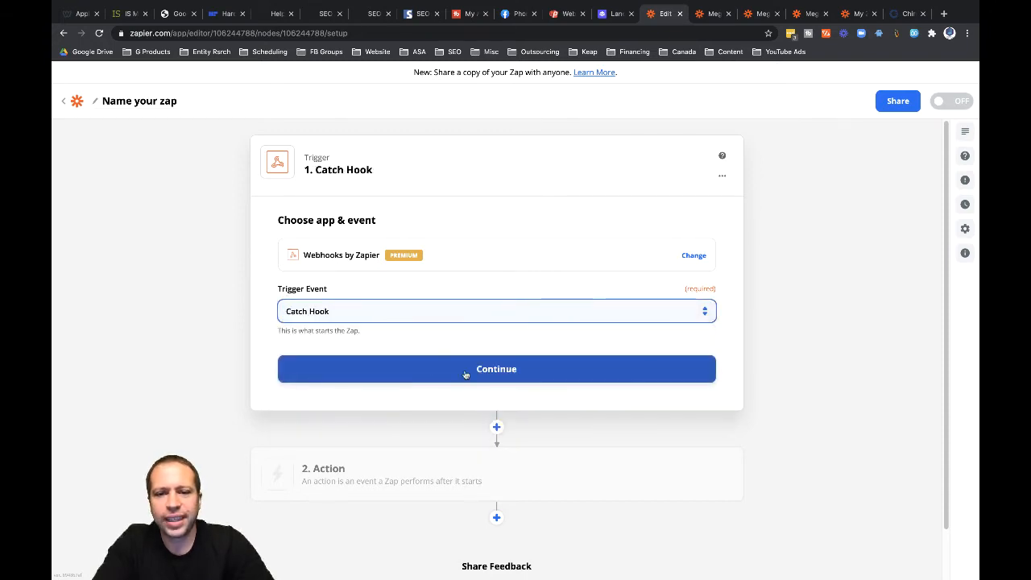
pyautogui.click(496, 367)
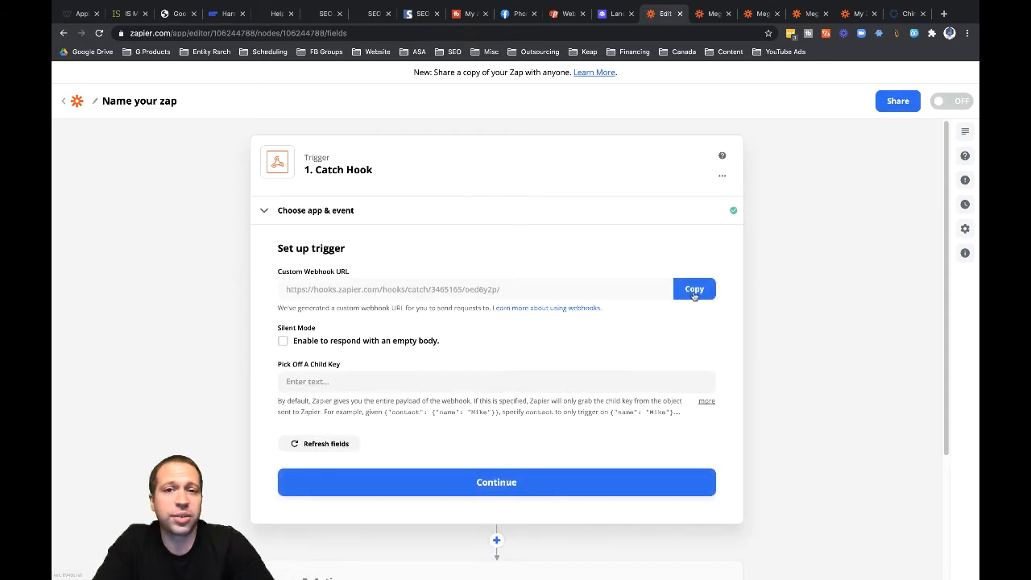
pyautogui.click(693, 288)
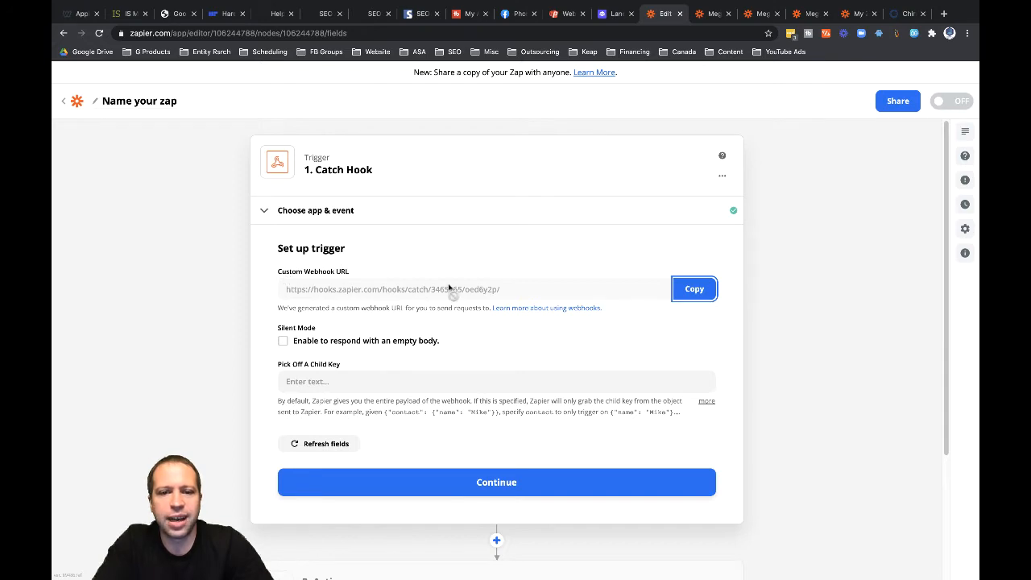
pyautogui.moveTo(675, 312)
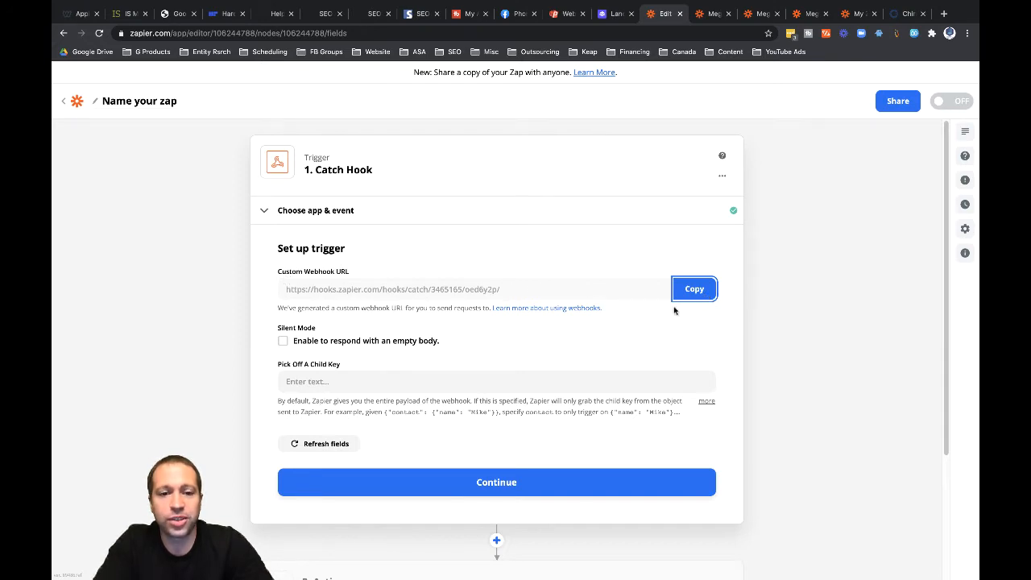
pyautogui.click(693, 288)
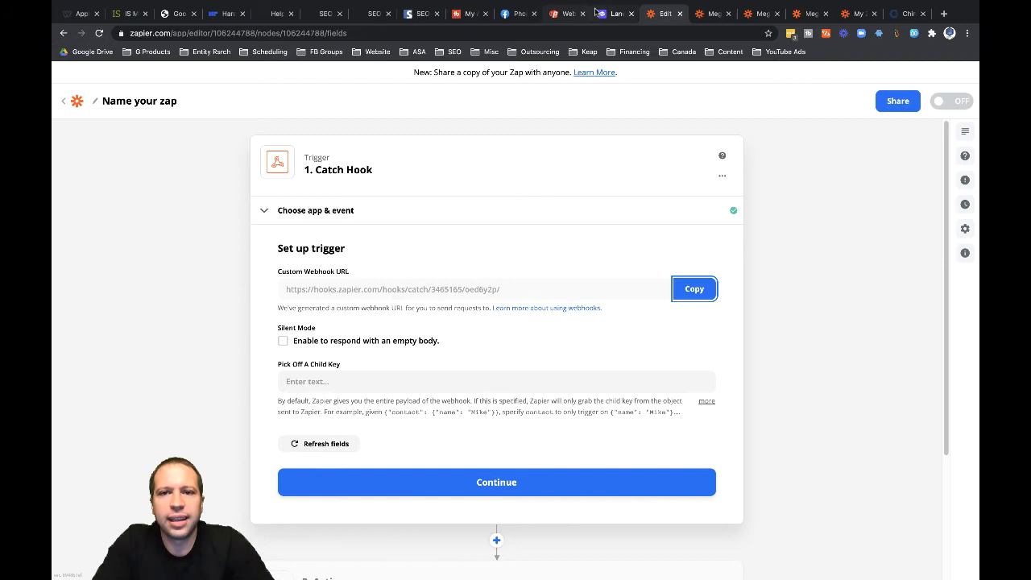
pyautogui.click(567, 13)
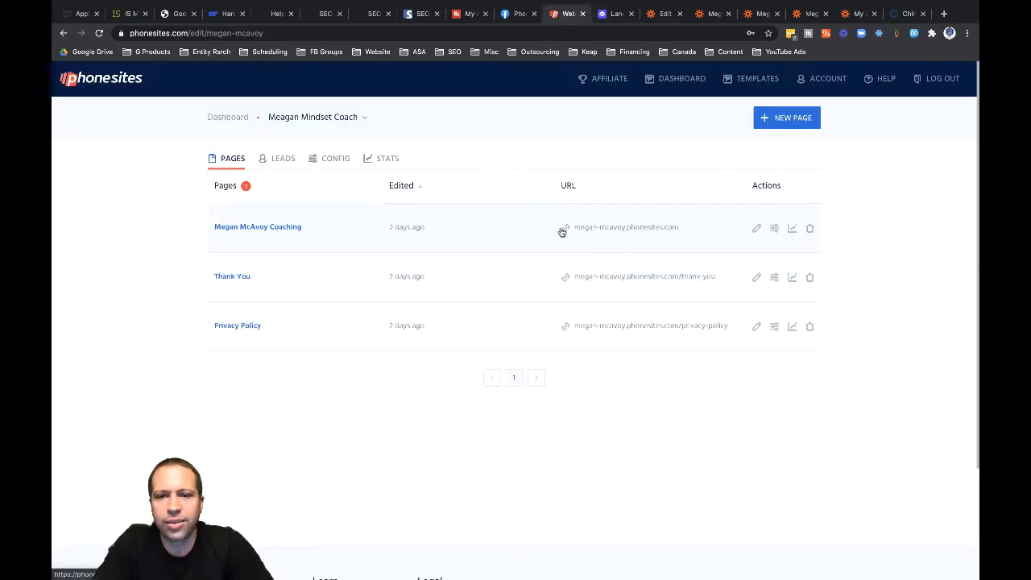
pyautogui.moveTo(774, 228)
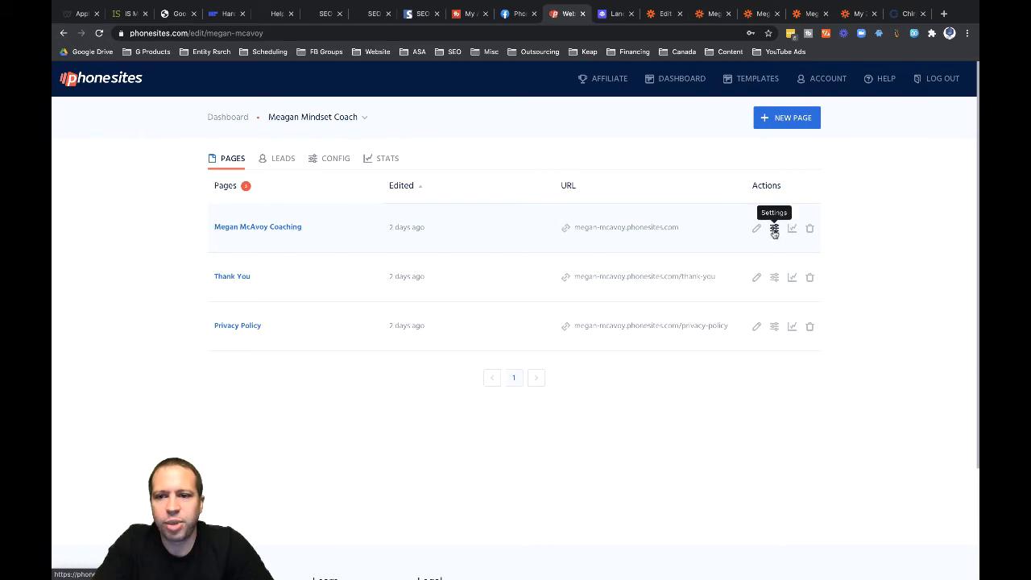
pyautogui.click(773, 229)
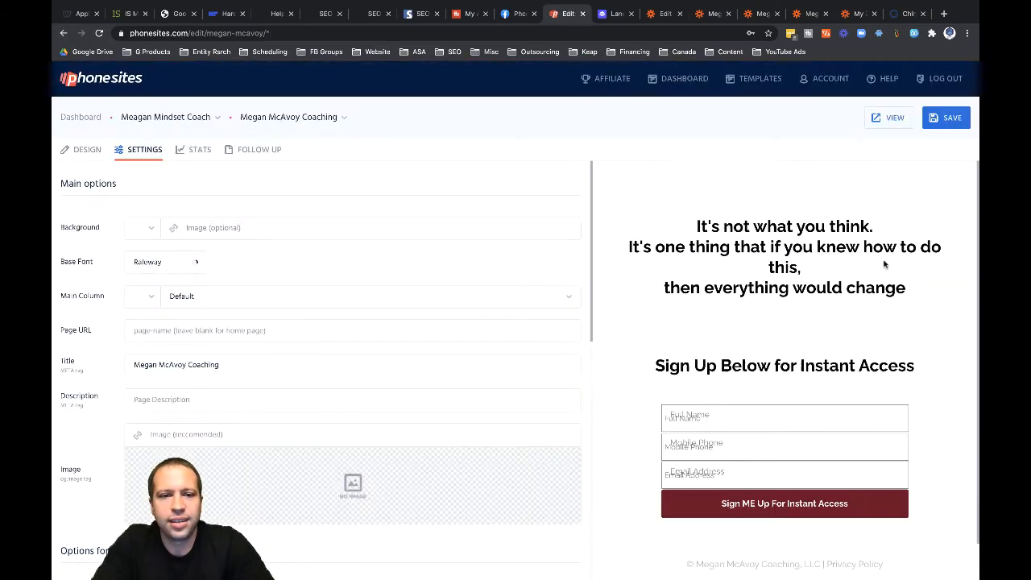
pyautogui.scroll(-3)
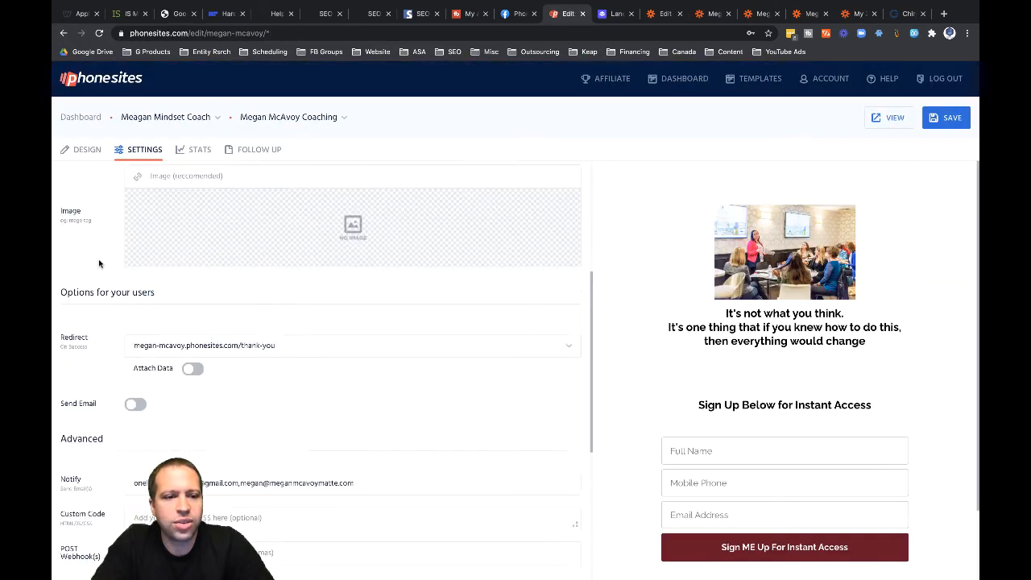
pyautogui.scroll(-3)
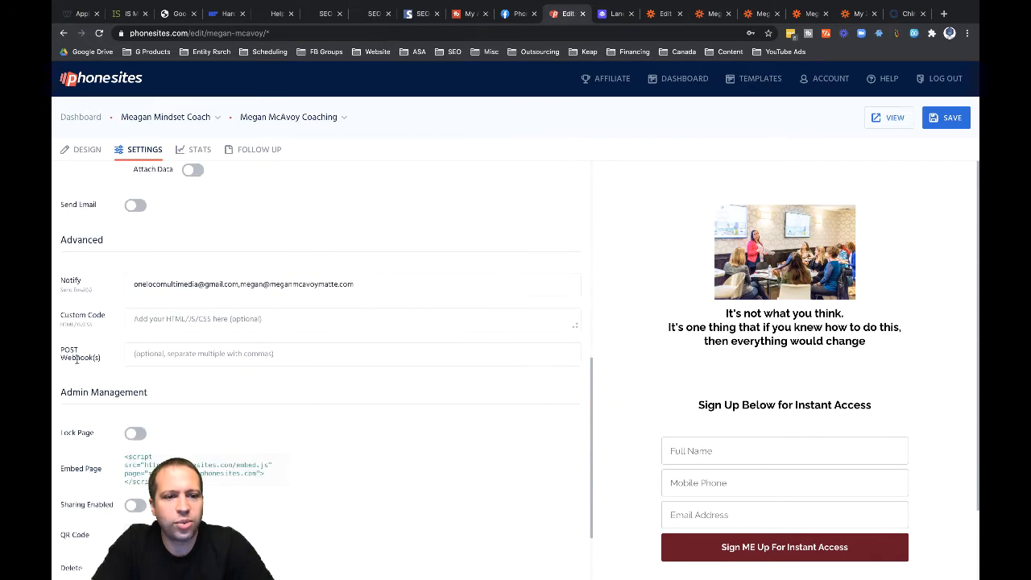
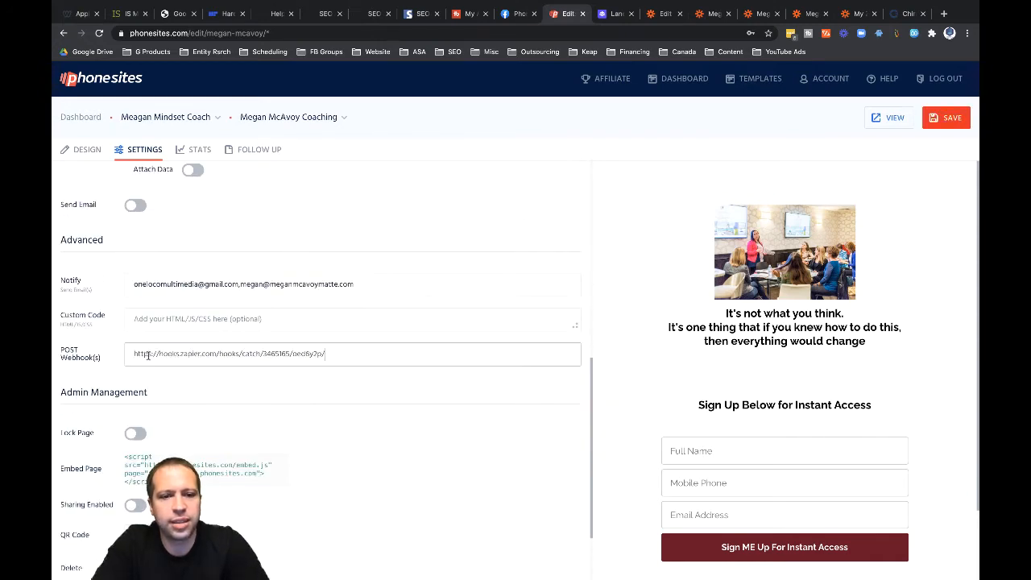
pyautogui.click(944, 118)
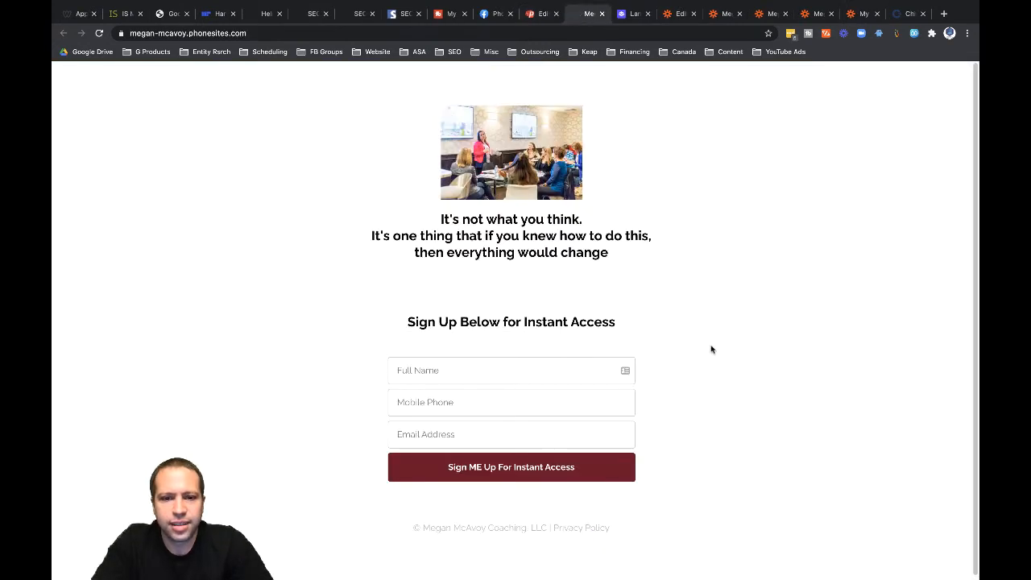
# Enter a test full name starting with Chris plus two middle names into the Full Name field
pyautogui.write('Chris Test')
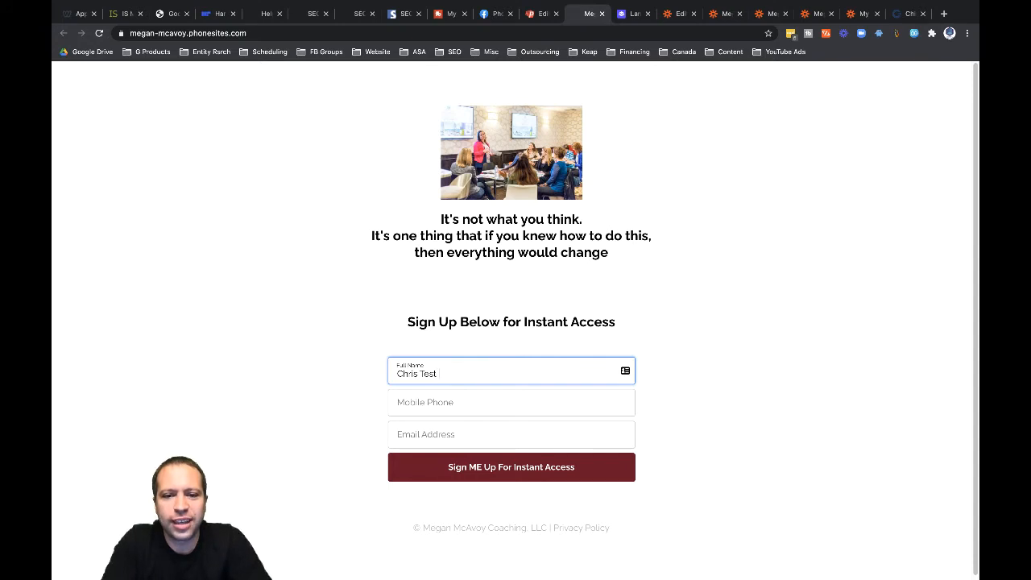
pyautogui.press('BackSpace')
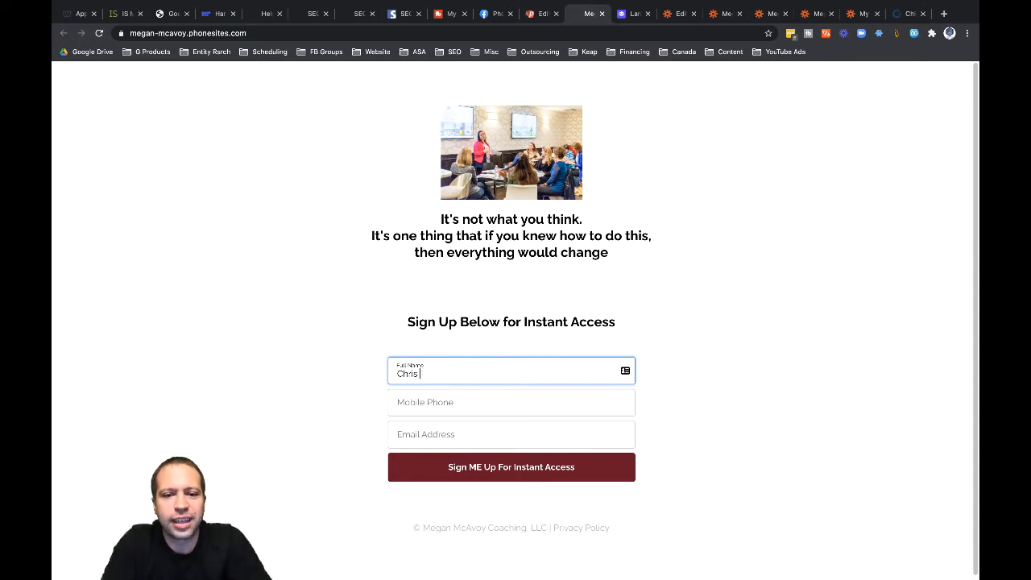
pyautogui.write('Middlenam')
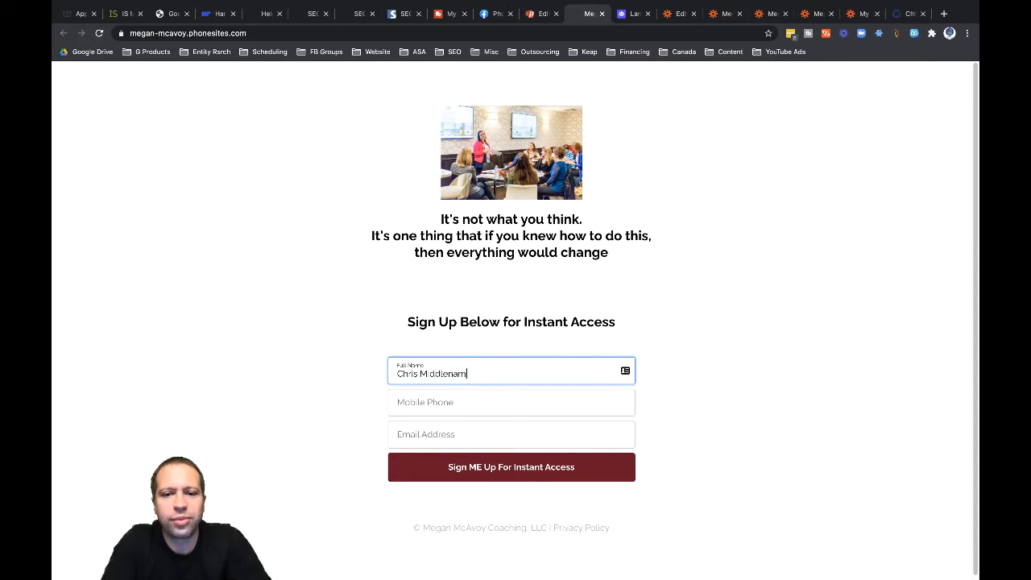
pyautogui.write('test S')
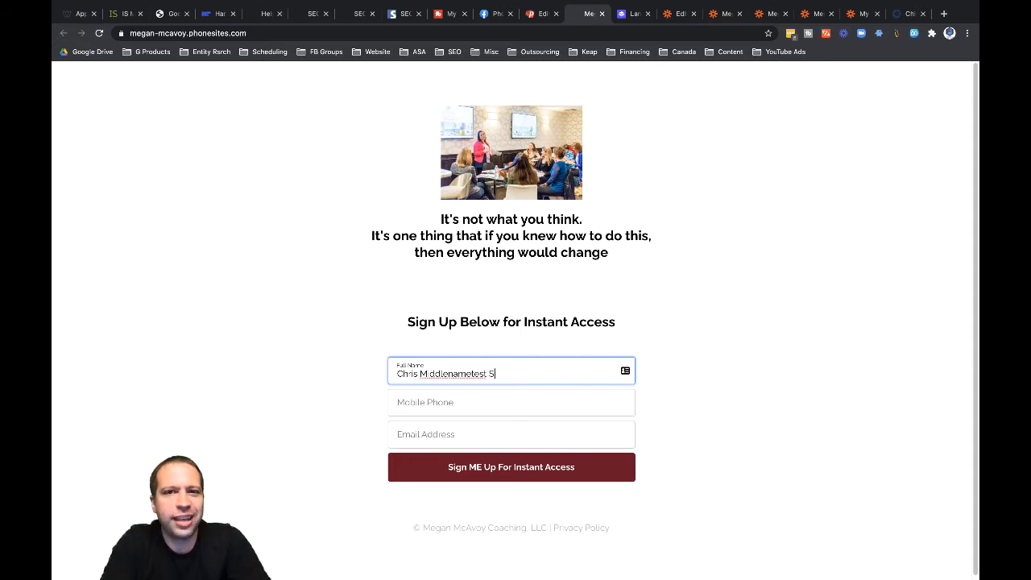
pyautogui.write('econdmiddlenameTest LastNameTes')
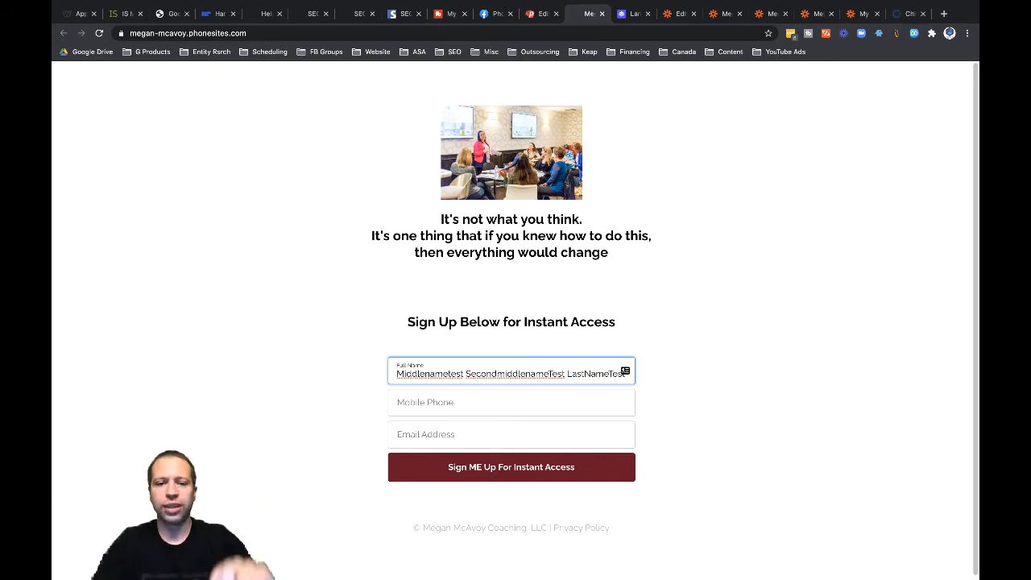
# Fill the mobile phone field with the test number 12023030
pyautogui.click(511, 402)
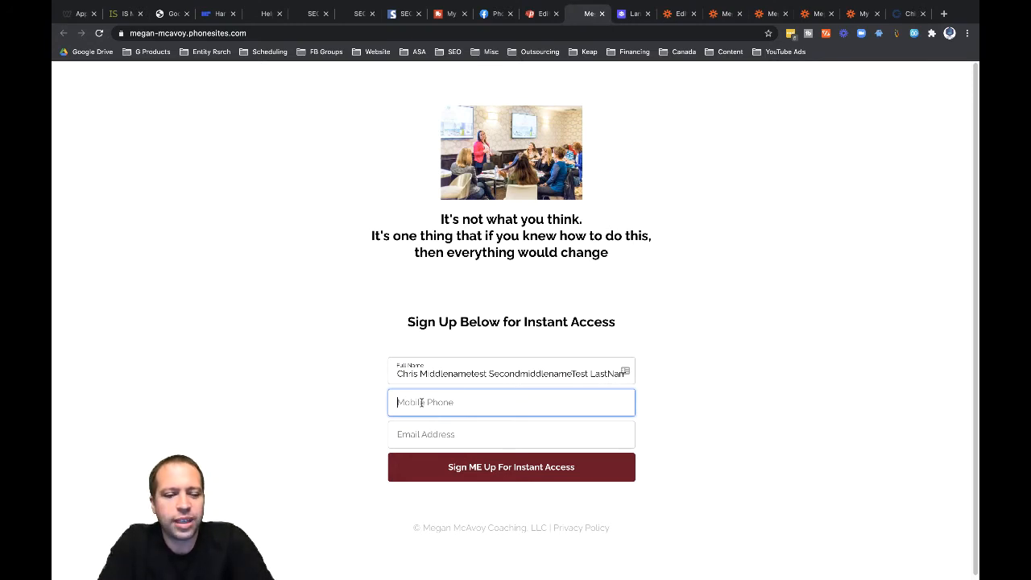
pyautogui.write('1')
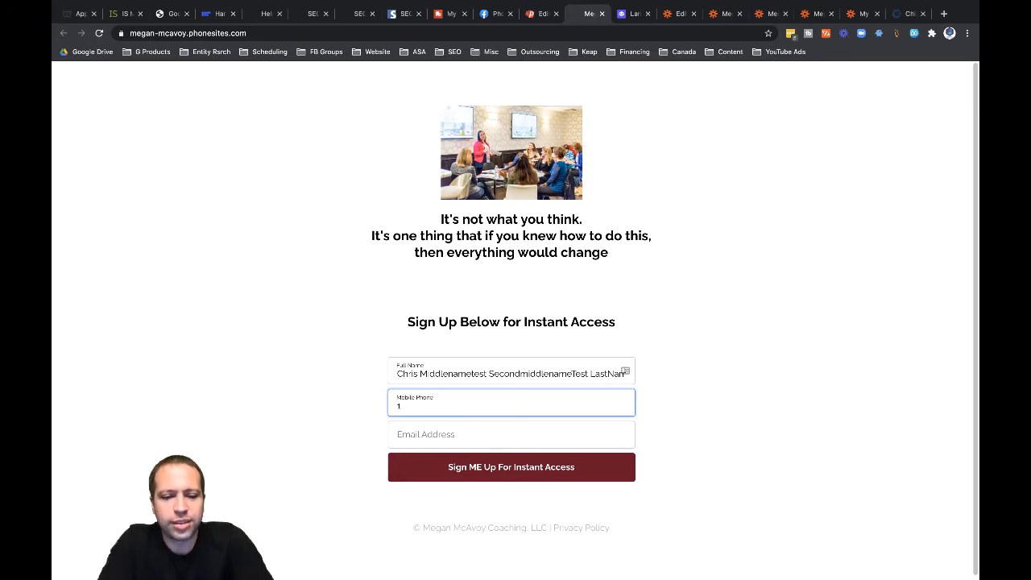
pyautogui.write('2023030')
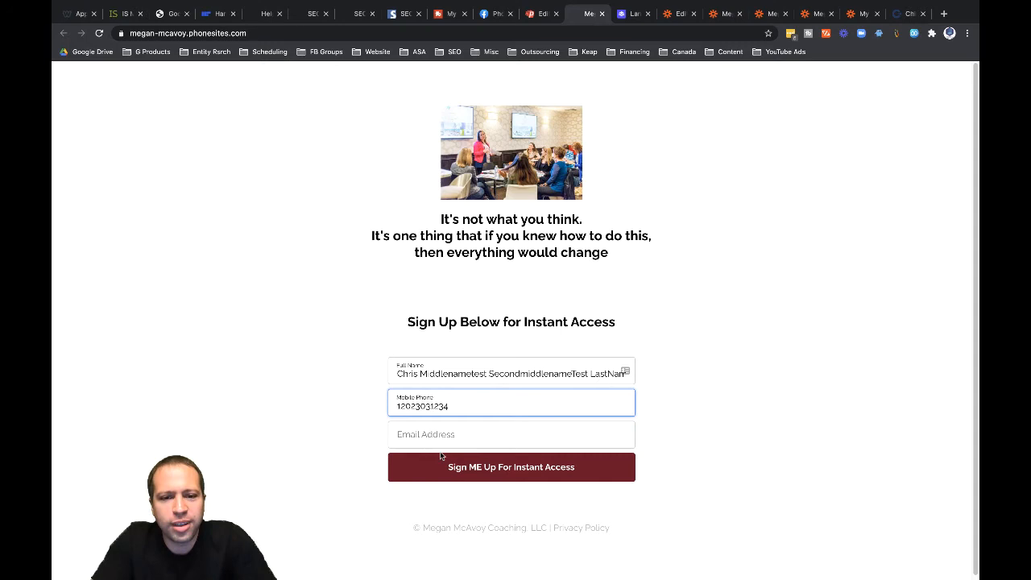
pyautogui.write('he')
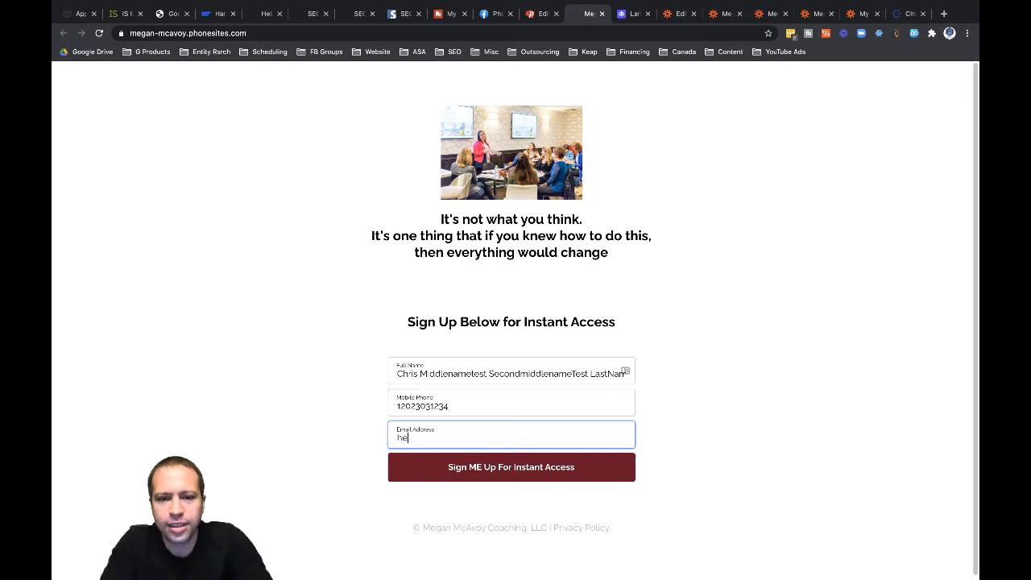
pyautogui.write('lp@')
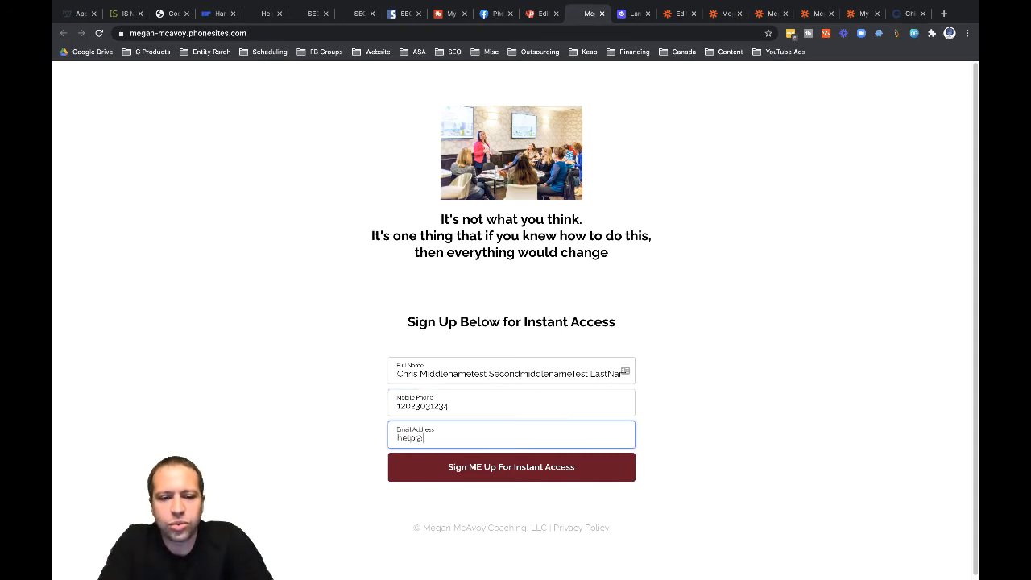
pyautogui.write('fakephonesites')
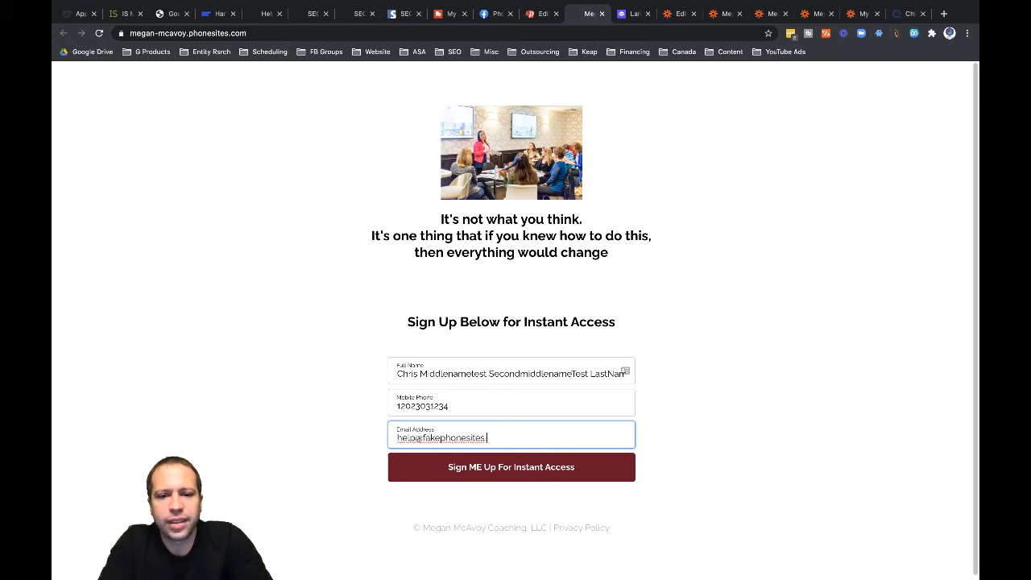
pyautogui.write('.com')
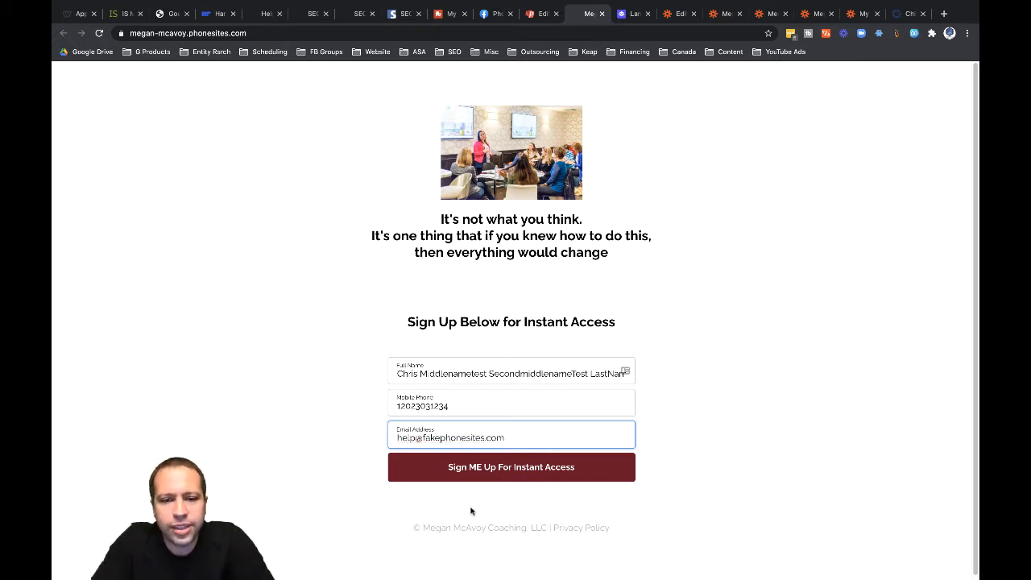
pyautogui.click(511, 468)
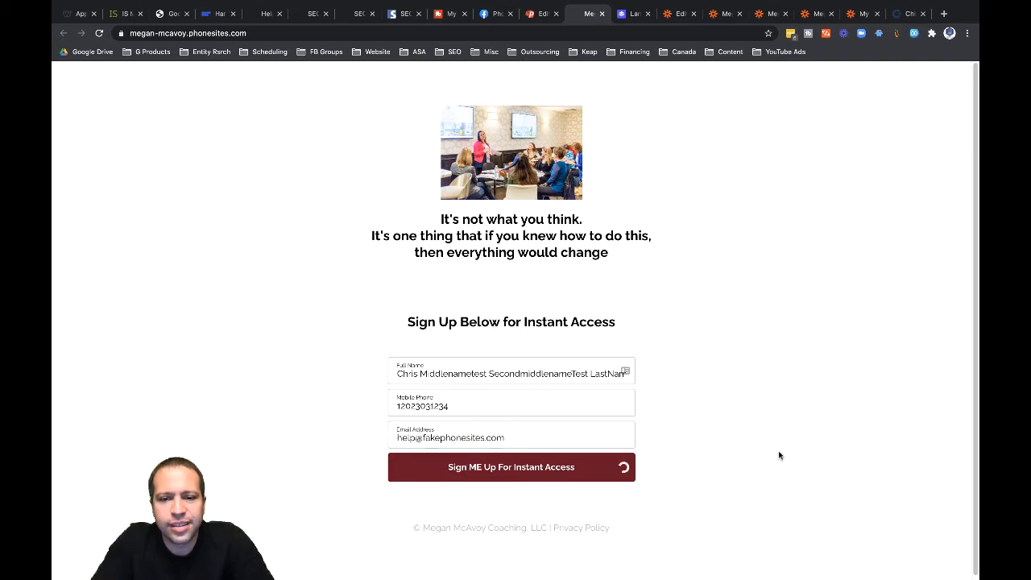
pyautogui.click(510, 468)
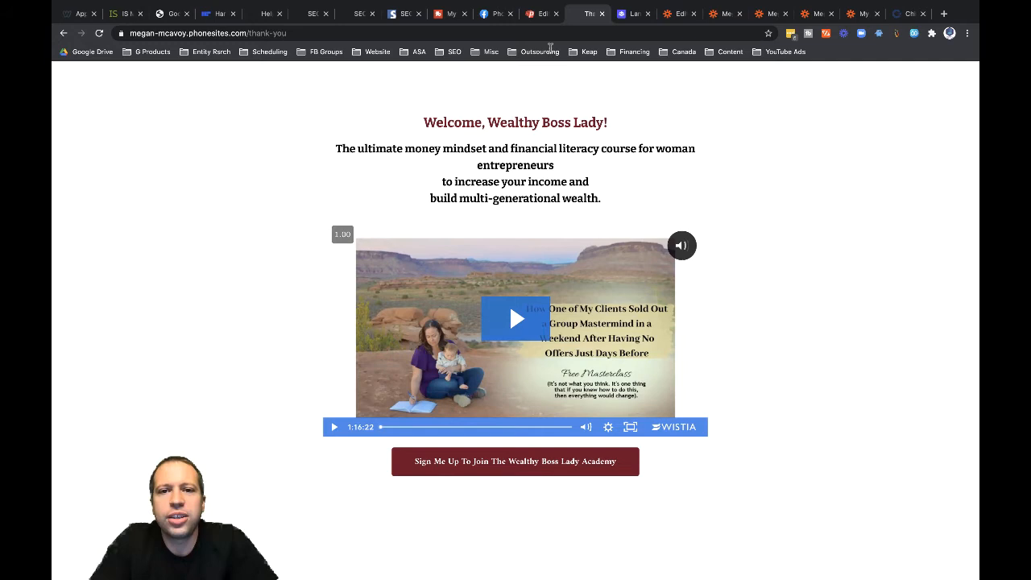
# Return to the Phonesites editor settings showing the webhook URL and save the page
pyautogui.click(540, 13)
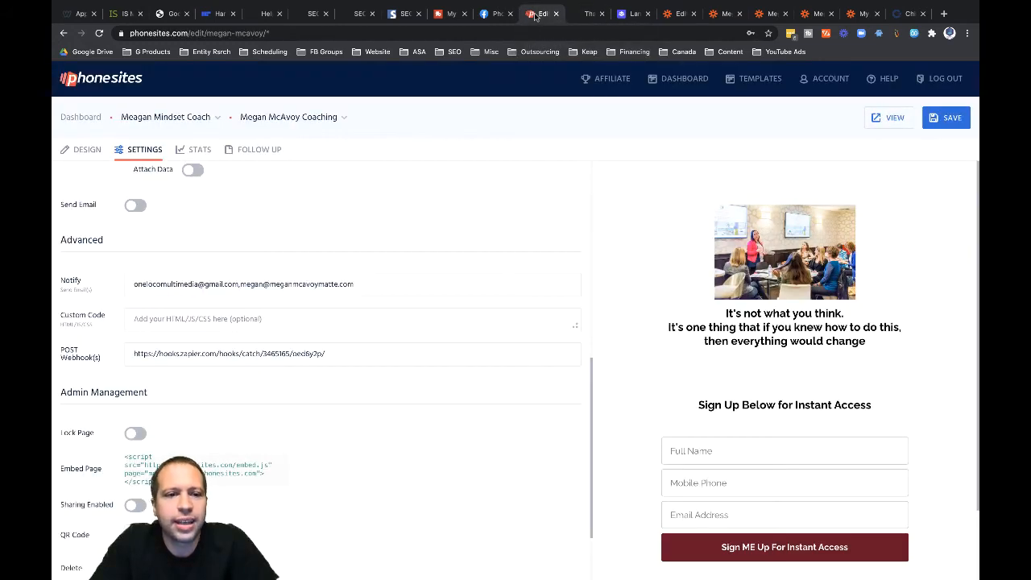
pyautogui.moveTo(184, 384)
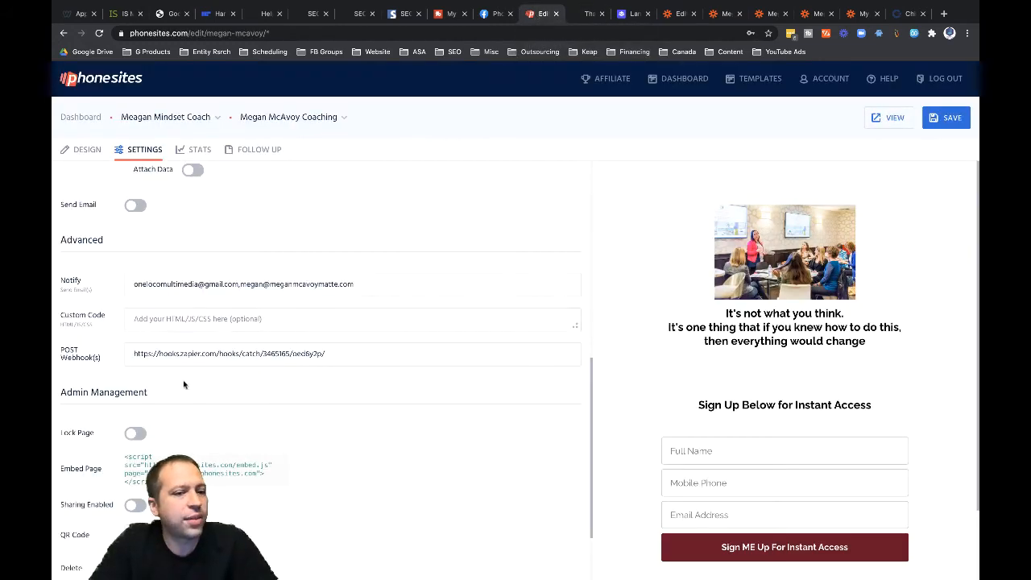
pyautogui.click(351, 354)
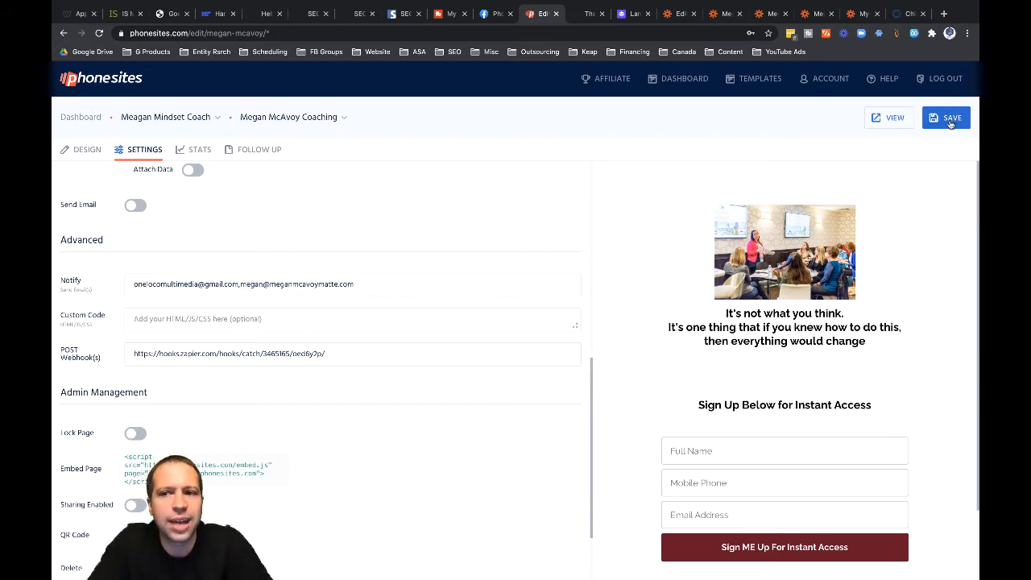
pyautogui.moveTo(680, 13)
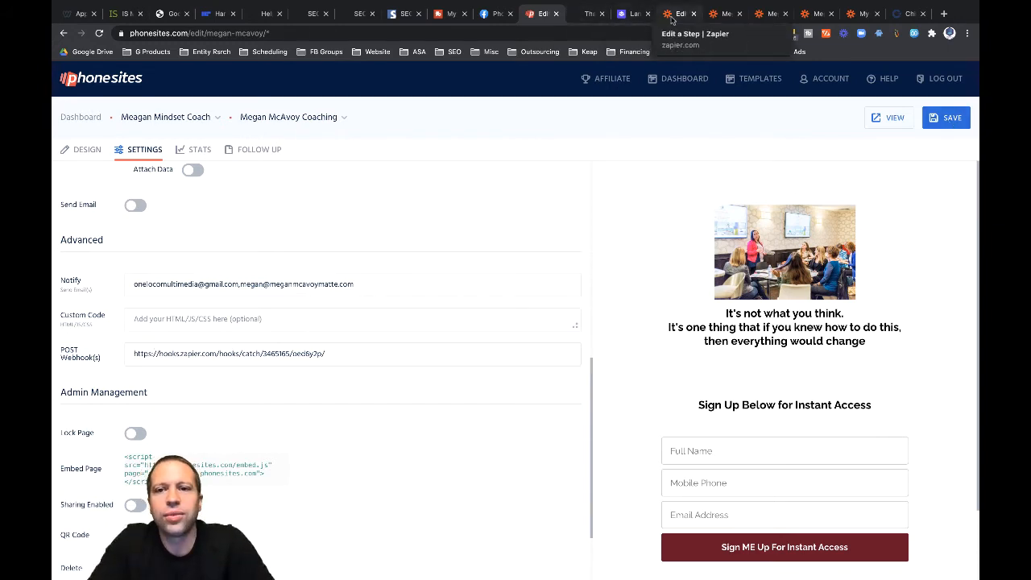
# Continue the Catch Hook trigger setup and run Test trigger to find the submitted lead's request
pyautogui.click(680, 13)
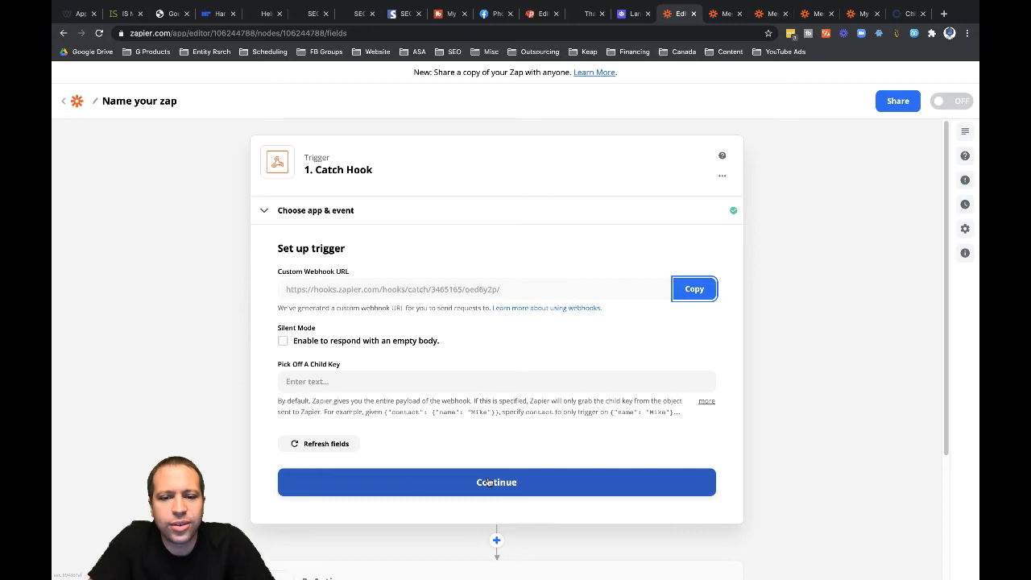
pyautogui.click(496, 482)
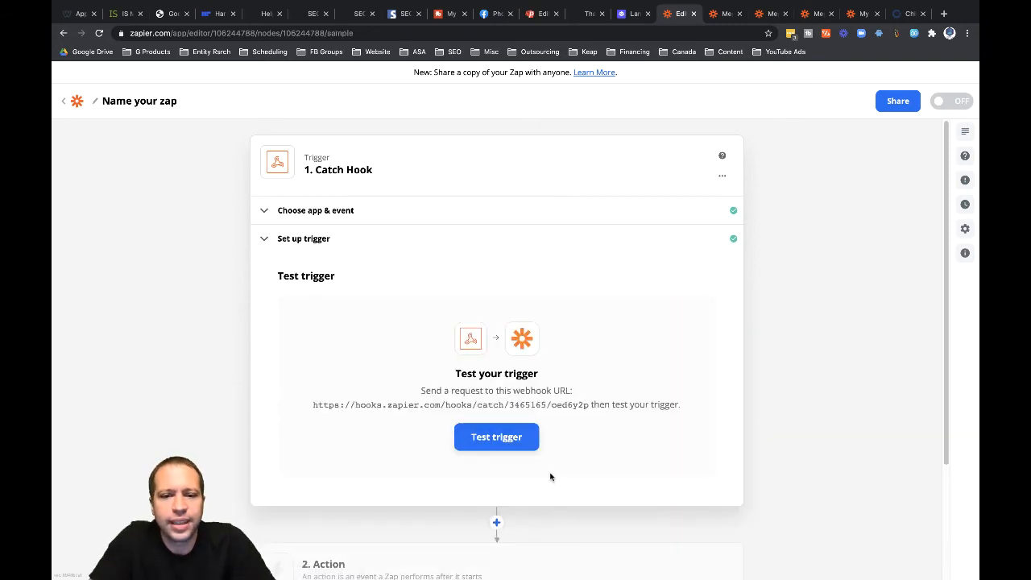
pyautogui.click(496, 436)
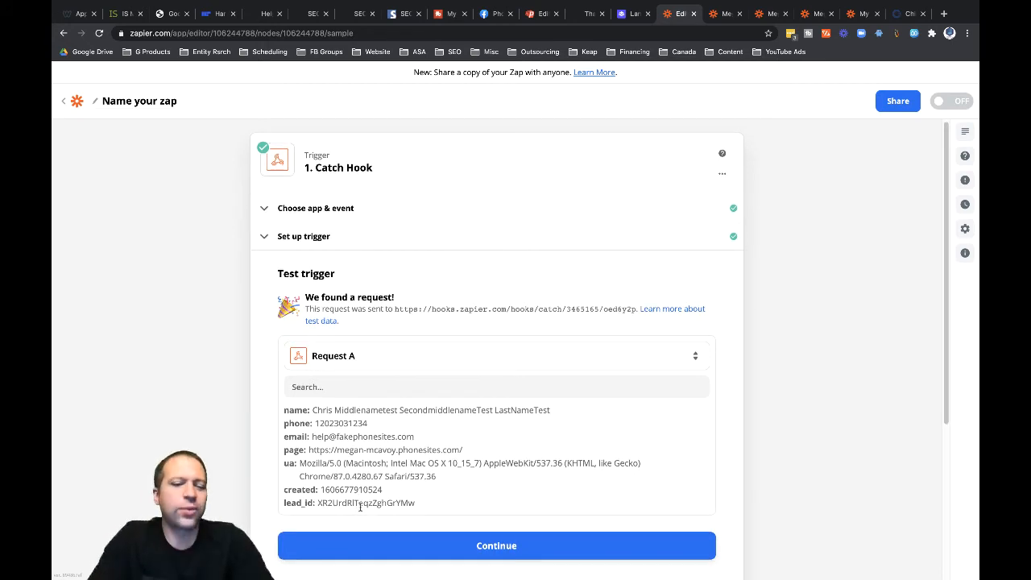
pyautogui.moveTo(388, 493)
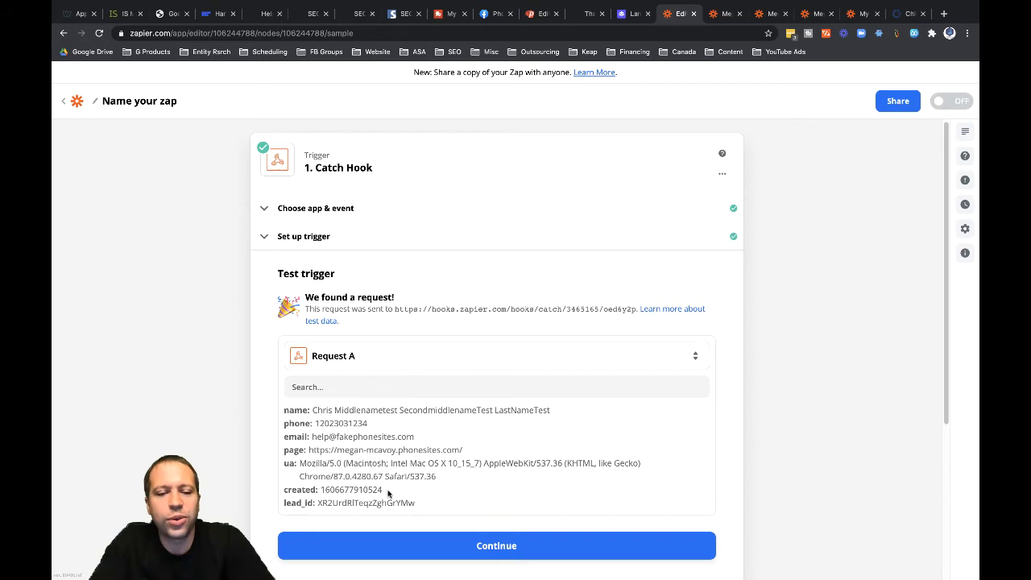
pyautogui.scroll(-3)
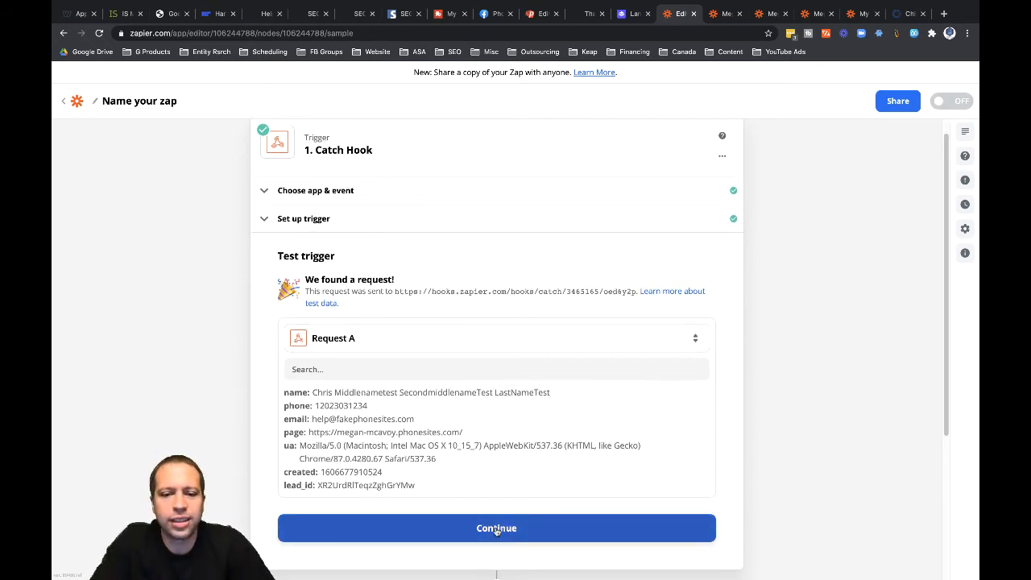
# Continue past the trigger test and add a Formatter by Zapier action step
pyautogui.click(497, 528)
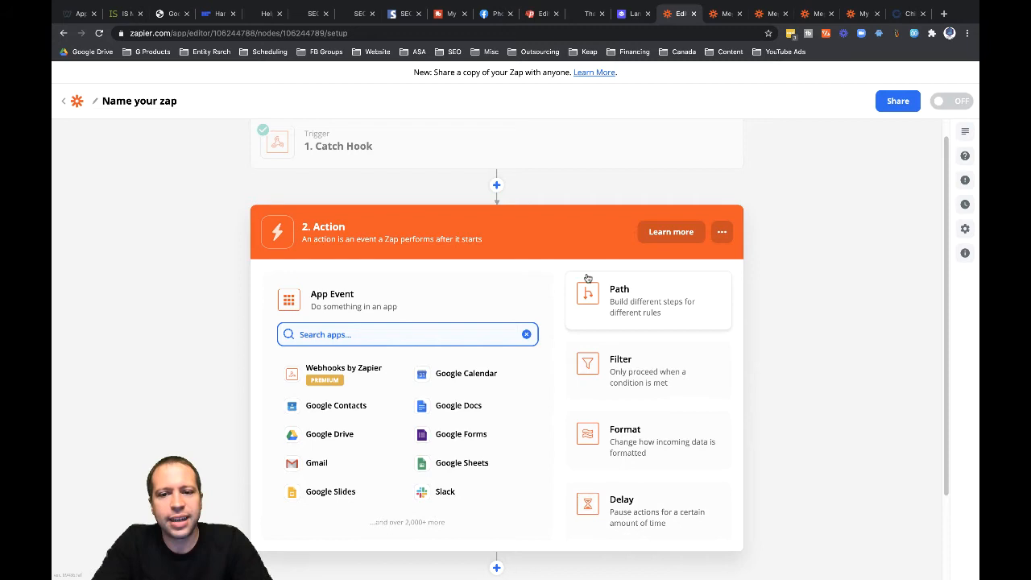
pyautogui.moveTo(722, 319)
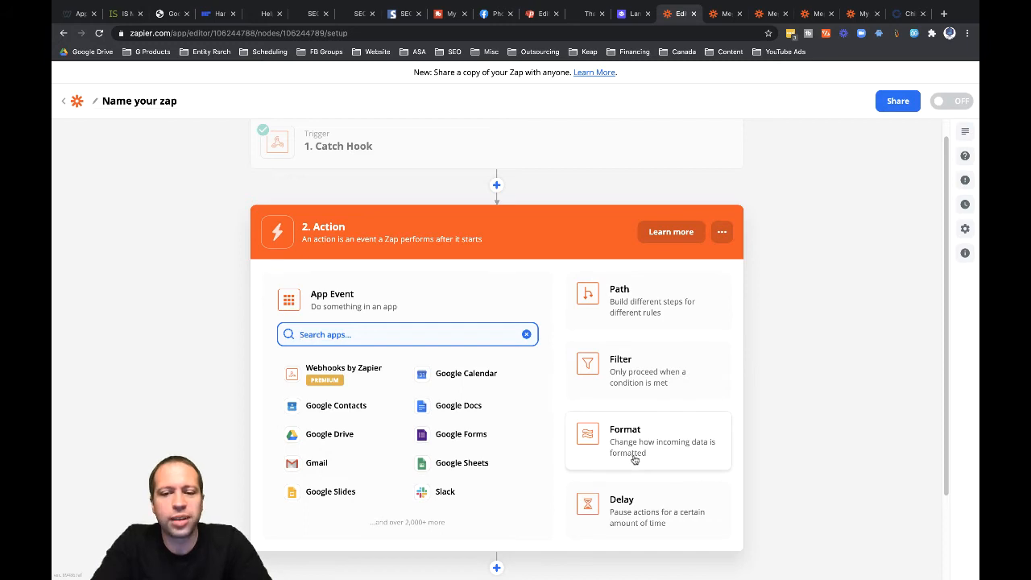
pyautogui.moveTo(622, 326)
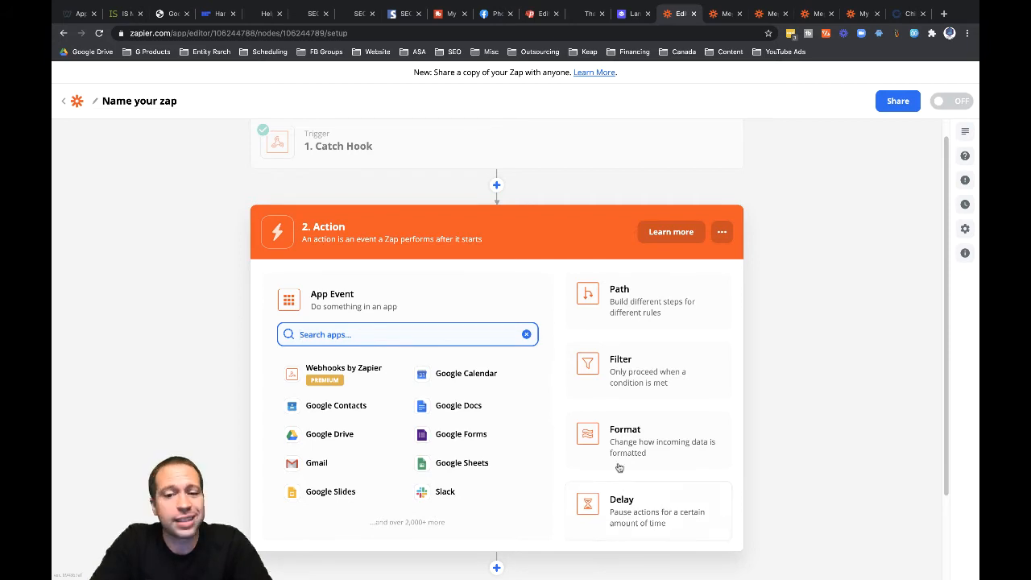
pyautogui.click(626, 441)
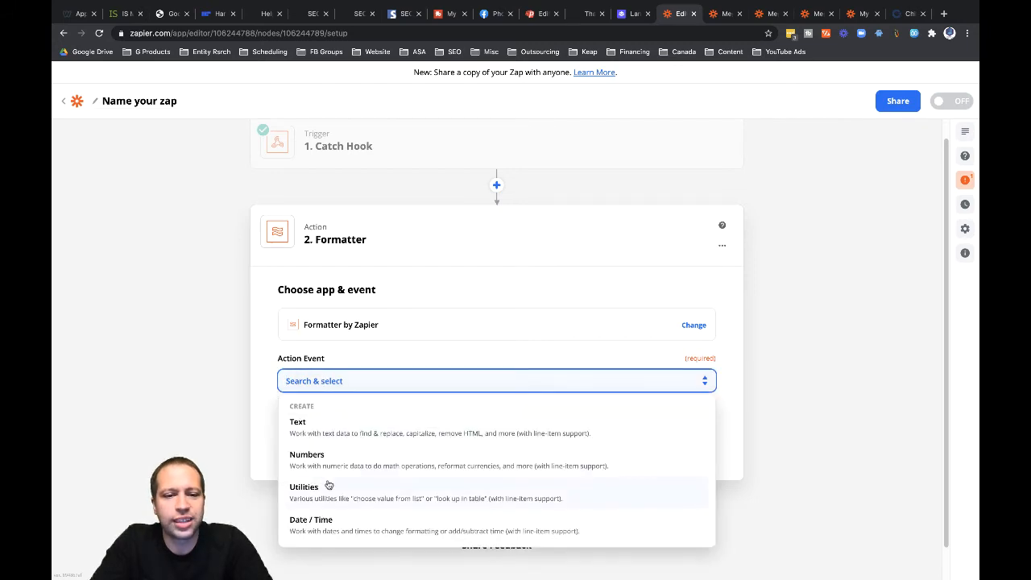
pyautogui.scroll(-3)
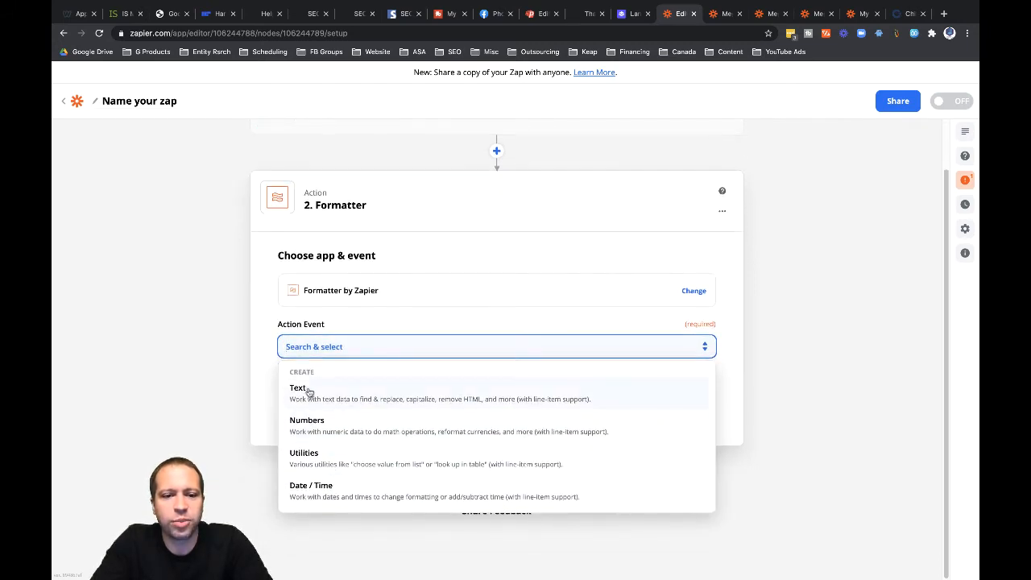
pyautogui.moveTo(300, 435)
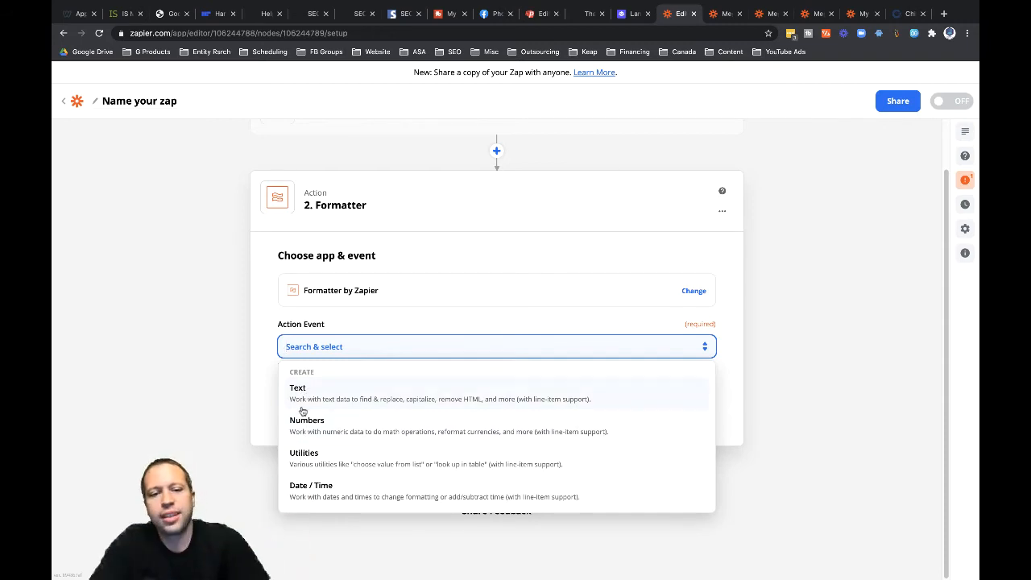
# Set the Formatter event to Text and choose the Split Text transform by searching 'sp'
pyautogui.click(296, 393)
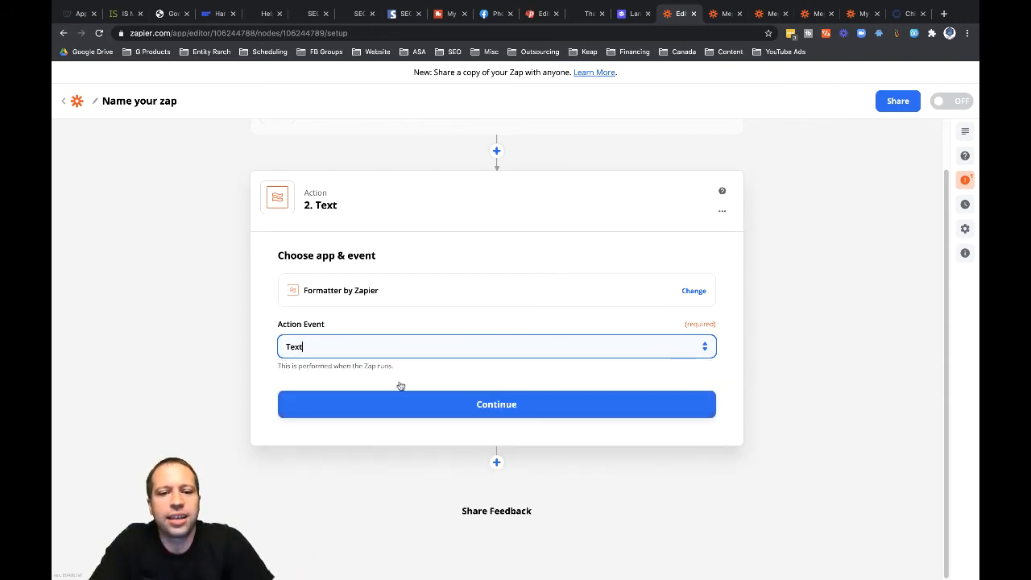
pyautogui.click(496, 403)
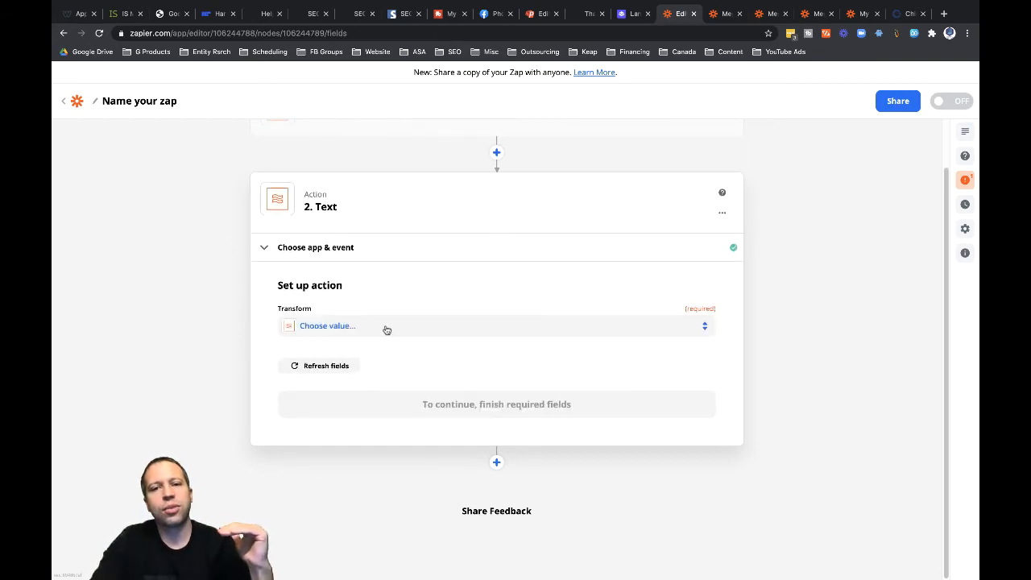
pyautogui.click(327, 326)
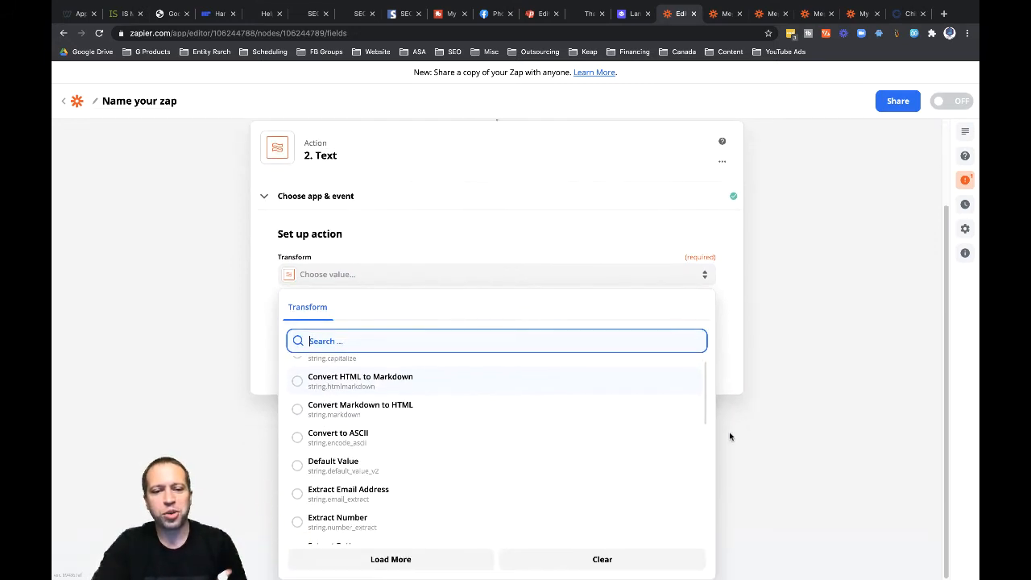
pyautogui.scroll(-3)
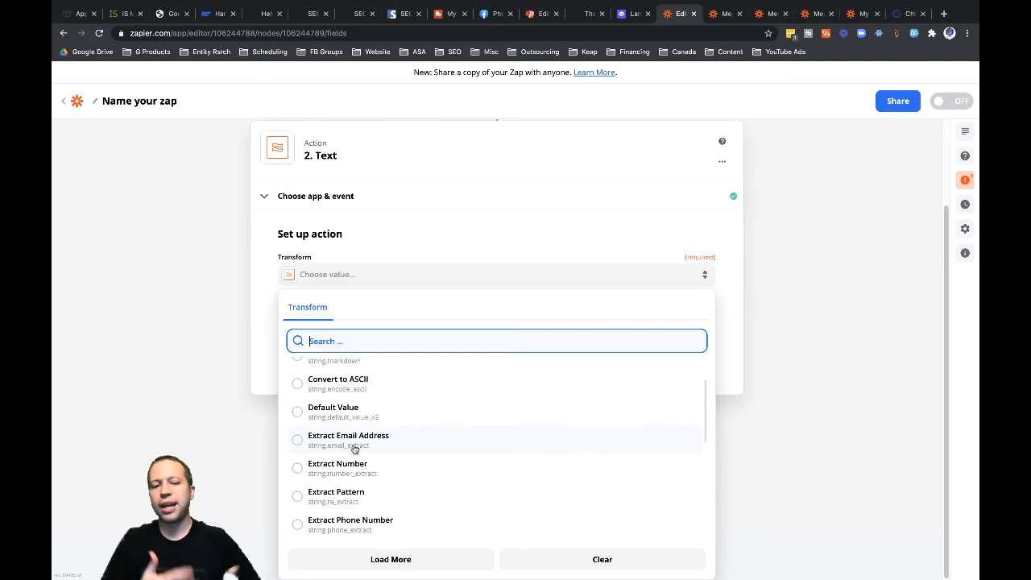
pyautogui.scroll(-3)
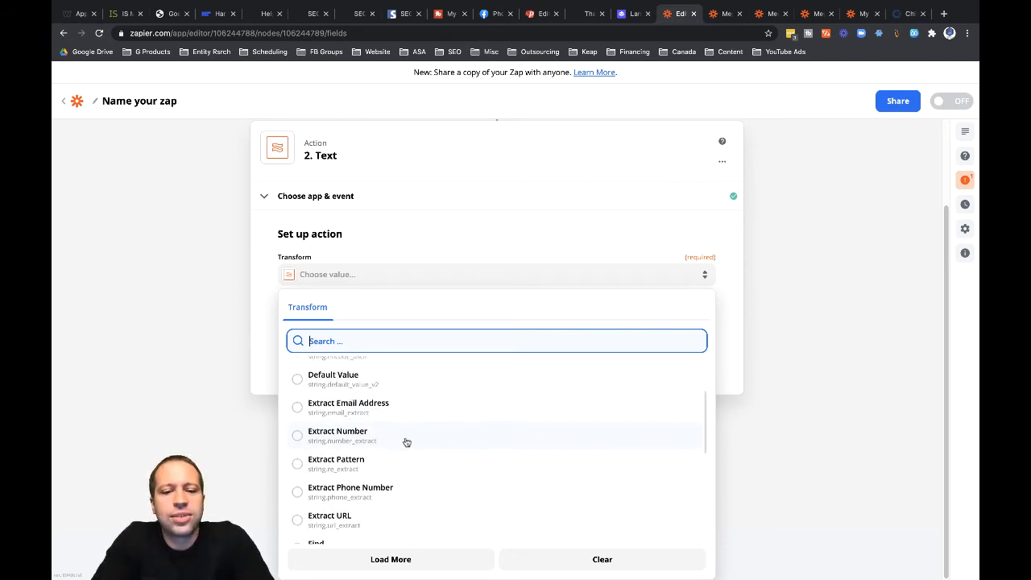
pyautogui.scroll(-3)
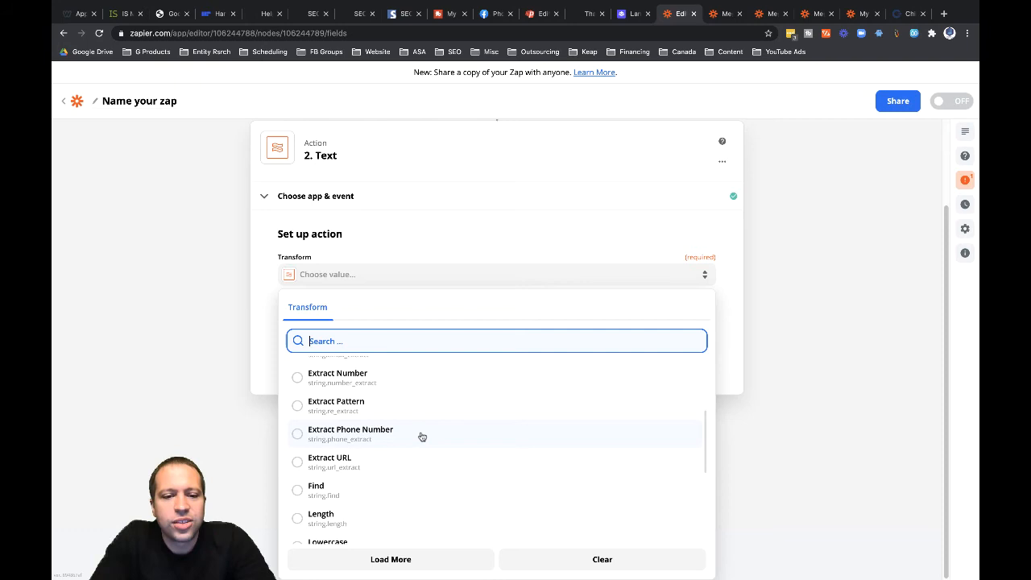
pyautogui.write('sp')
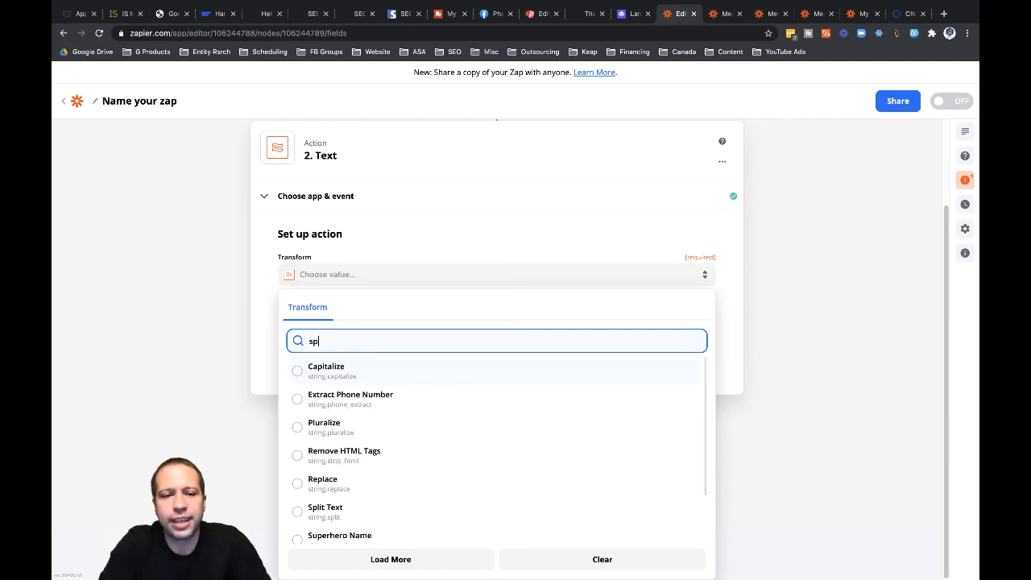
pyautogui.click(325, 512)
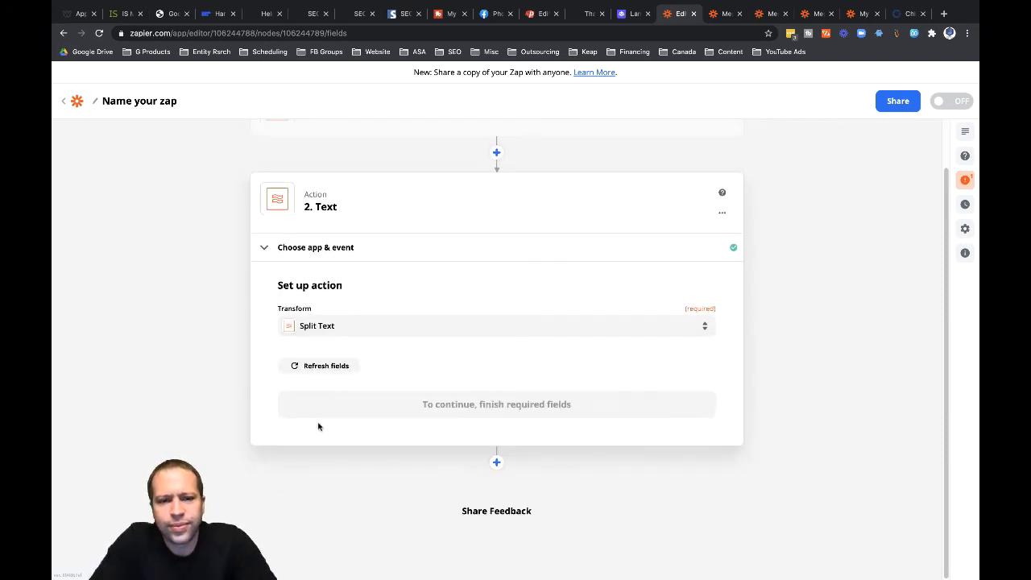
pyautogui.scroll(-3)
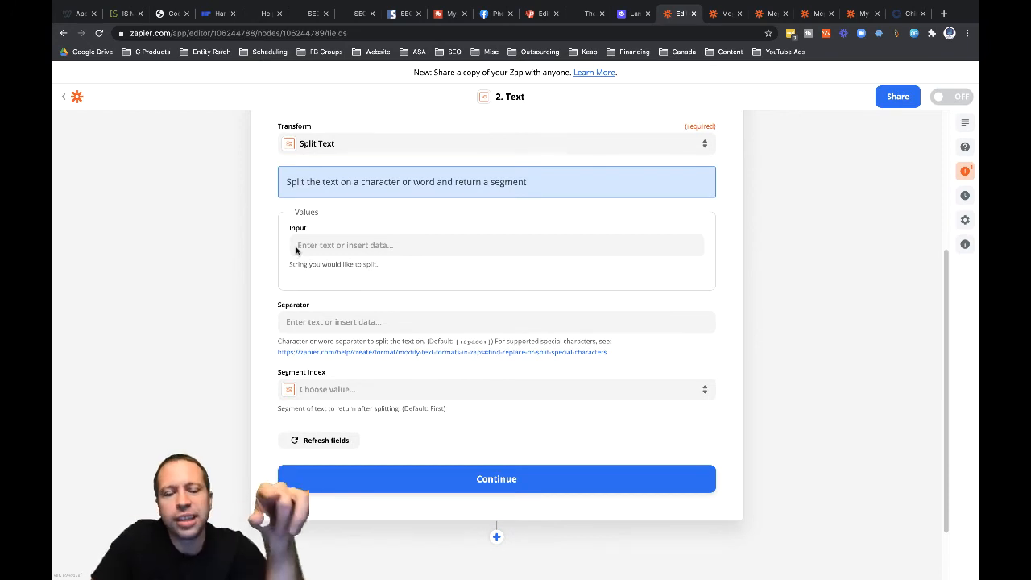
# Use 1. Name from Catch Hook as input and set the separator to [:space:] after discarding '-'
pyautogui.click(497, 245)
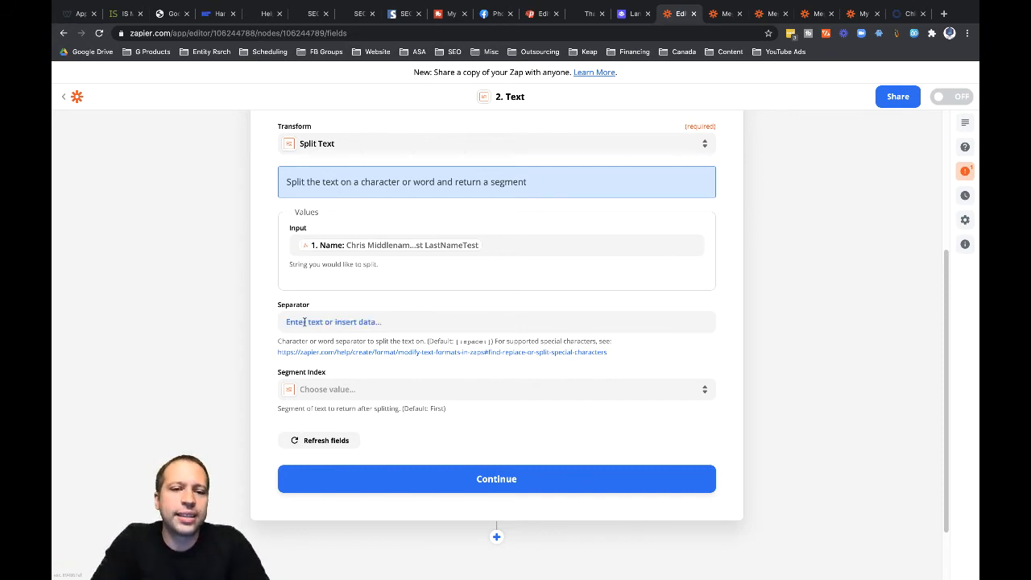
pyautogui.click(497, 322)
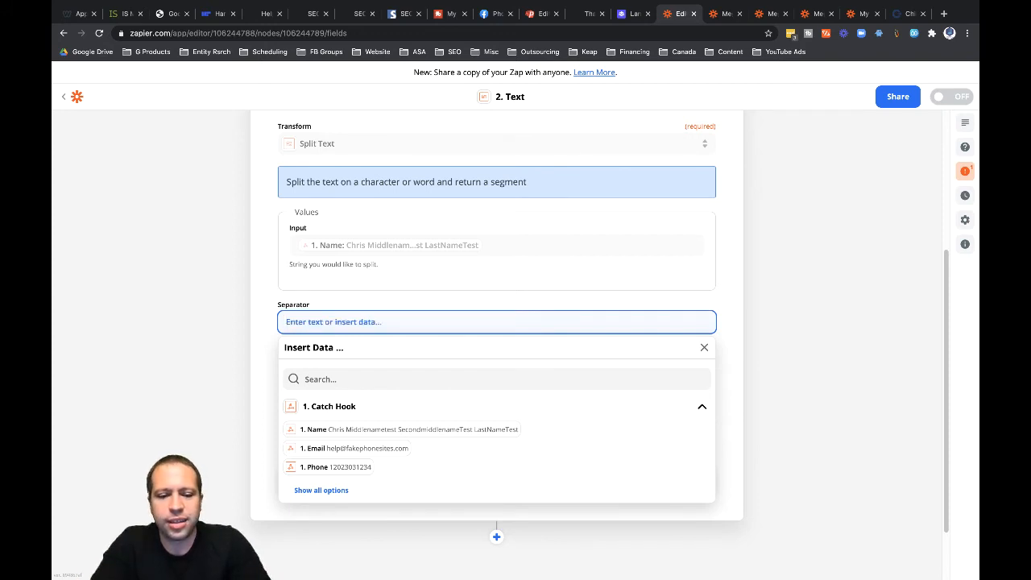
pyautogui.write('-')
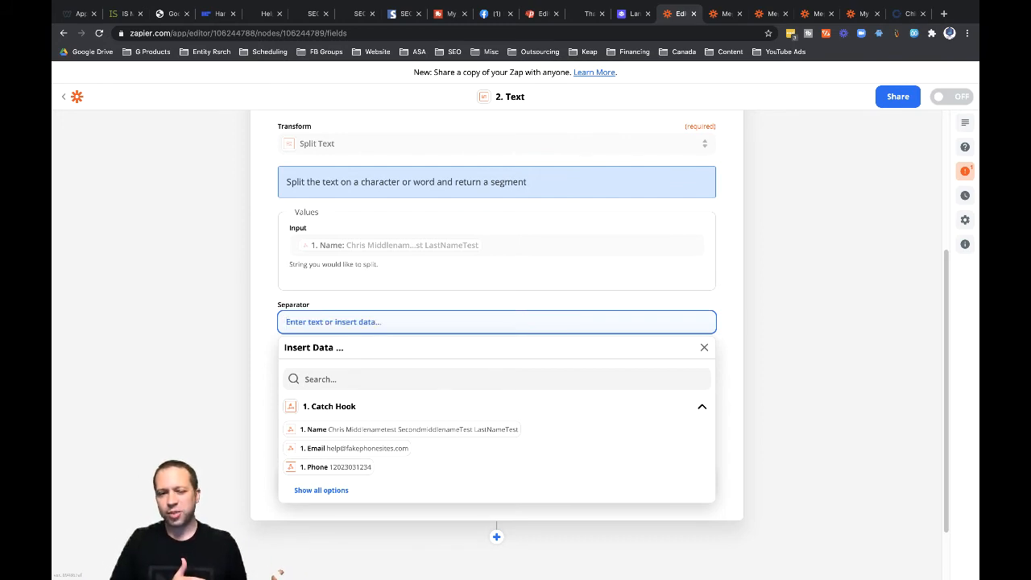
pyautogui.click(496, 322)
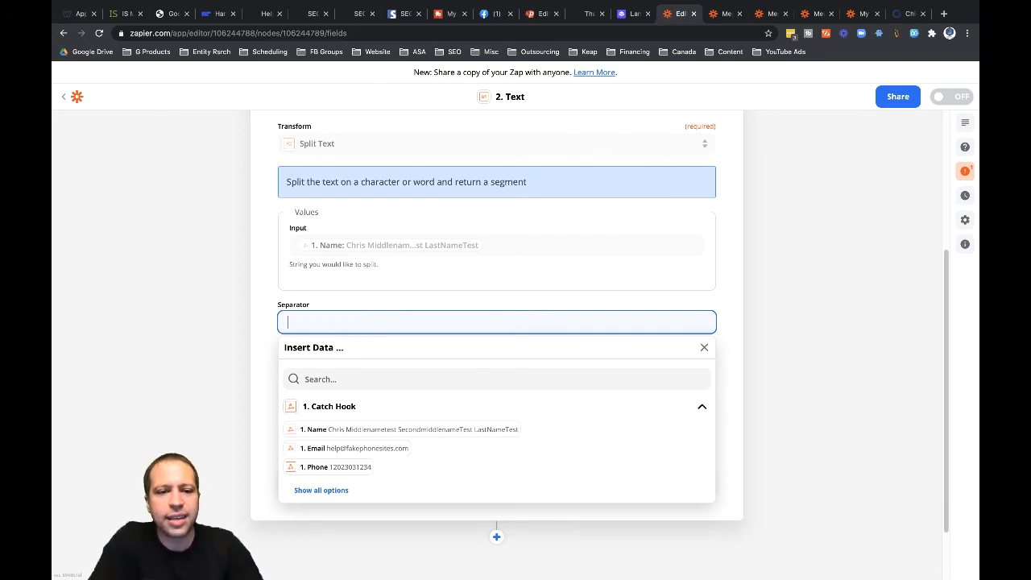
pyautogui.moveTo(282, 321)
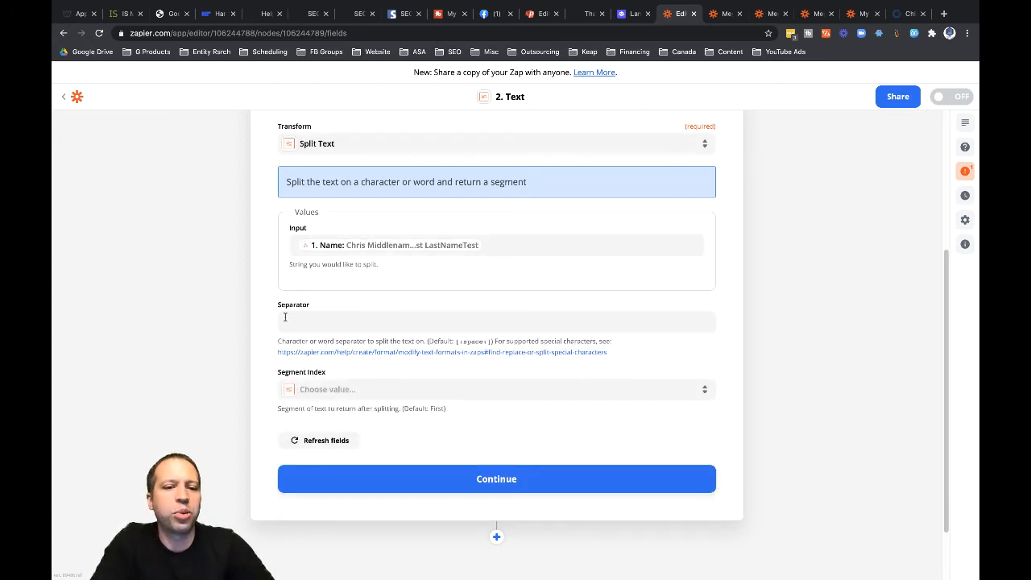
pyautogui.click(496, 322)
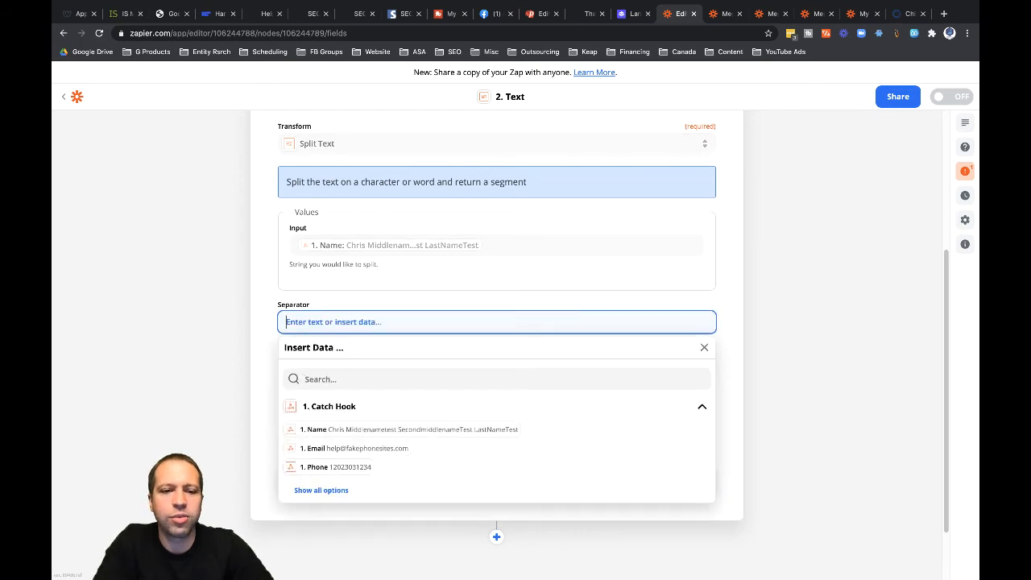
pyautogui.click(704, 348)
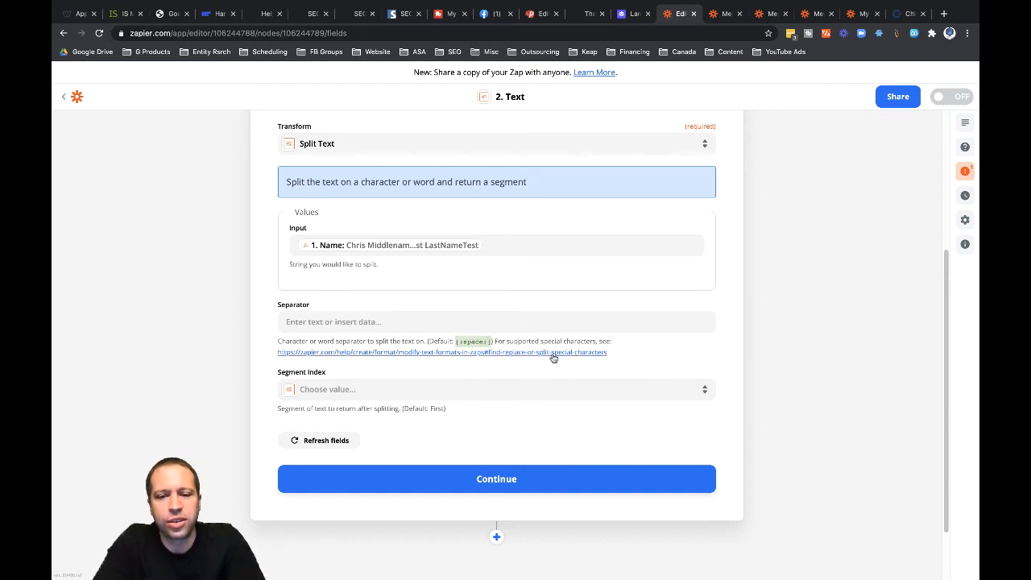
pyautogui.click(496, 322)
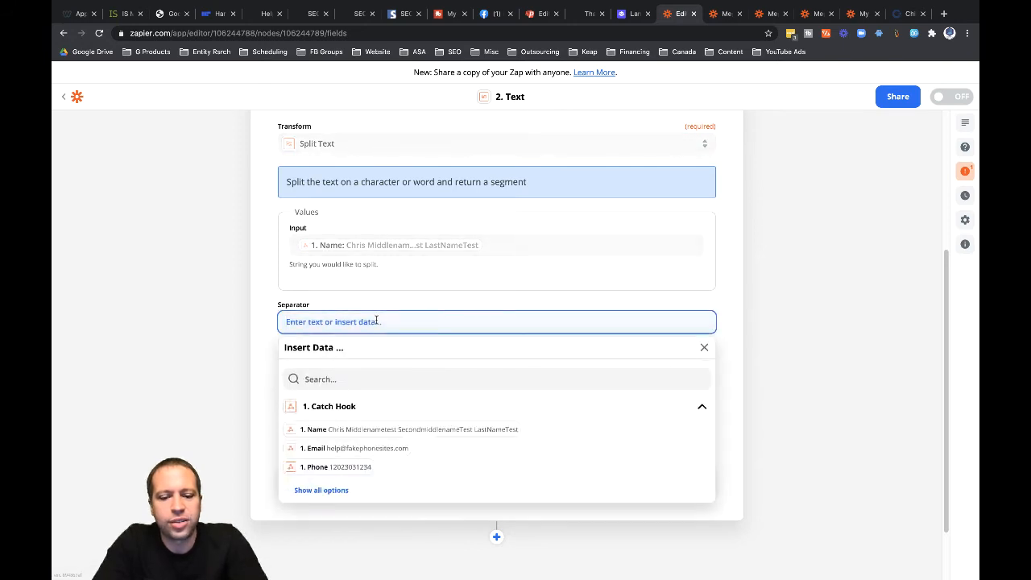
pyautogui.write('[:space:]')
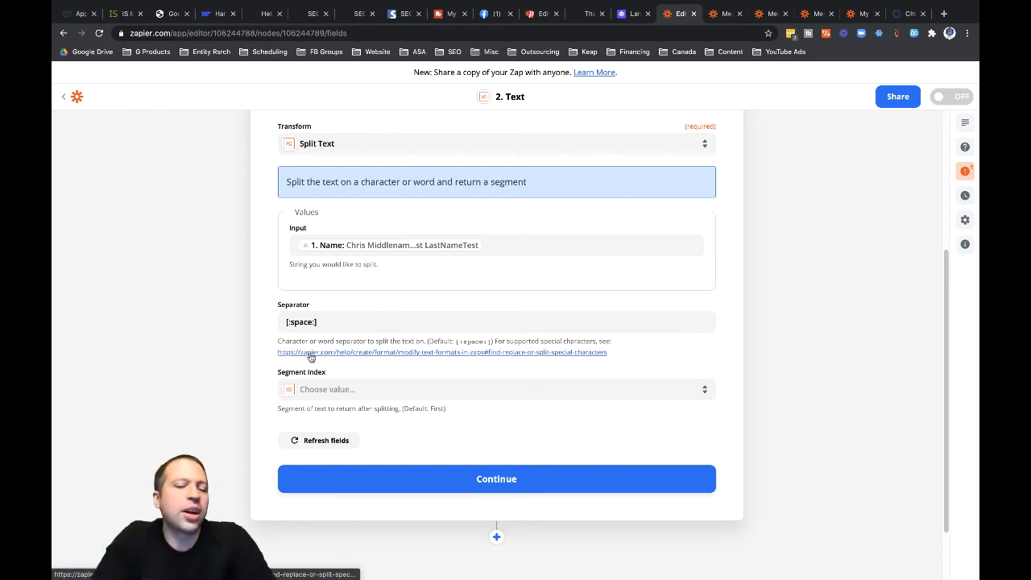
pyautogui.moveTo(303, 364)
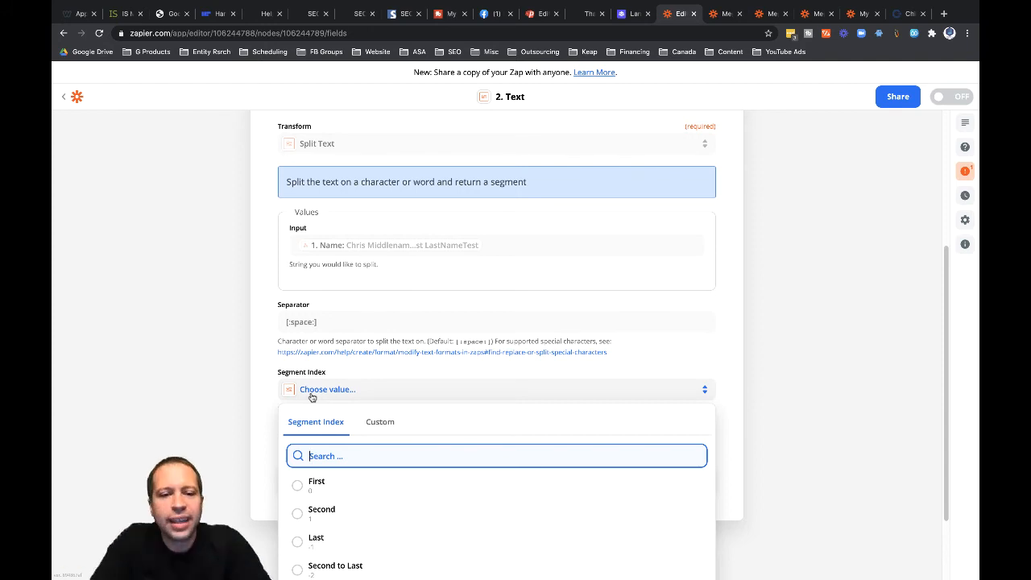
# Scroll through the Split Text test output showing the name broken into four items
pyautogui.scroll(-3)
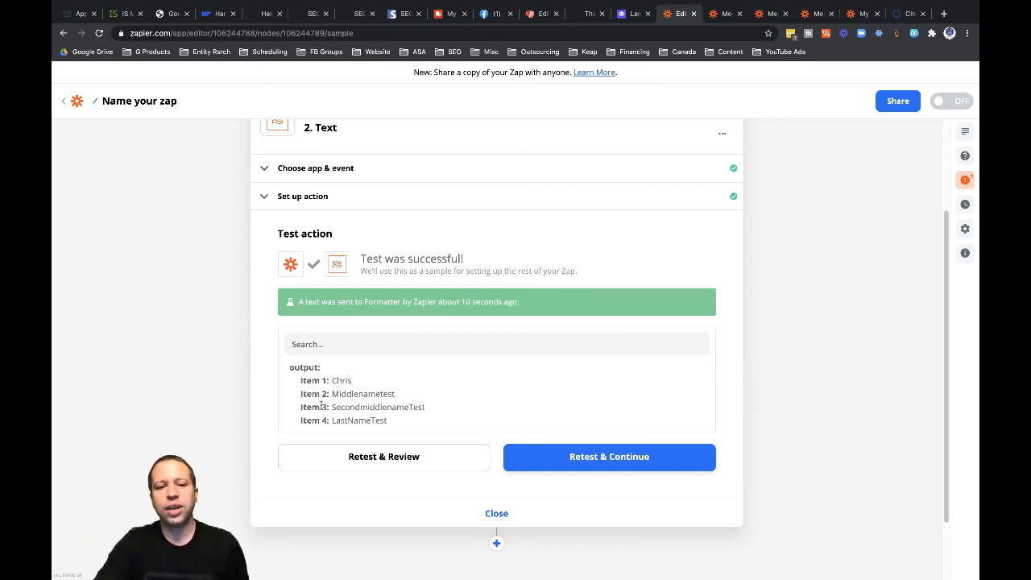
pyautogui.moveTo(314, 421)
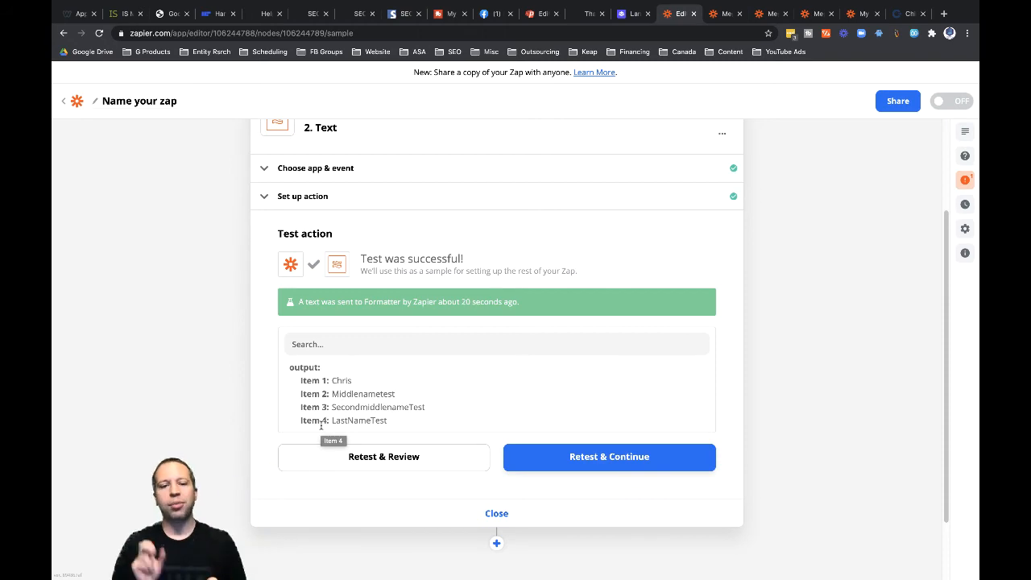
pyautogui.moveTo(471, 503)
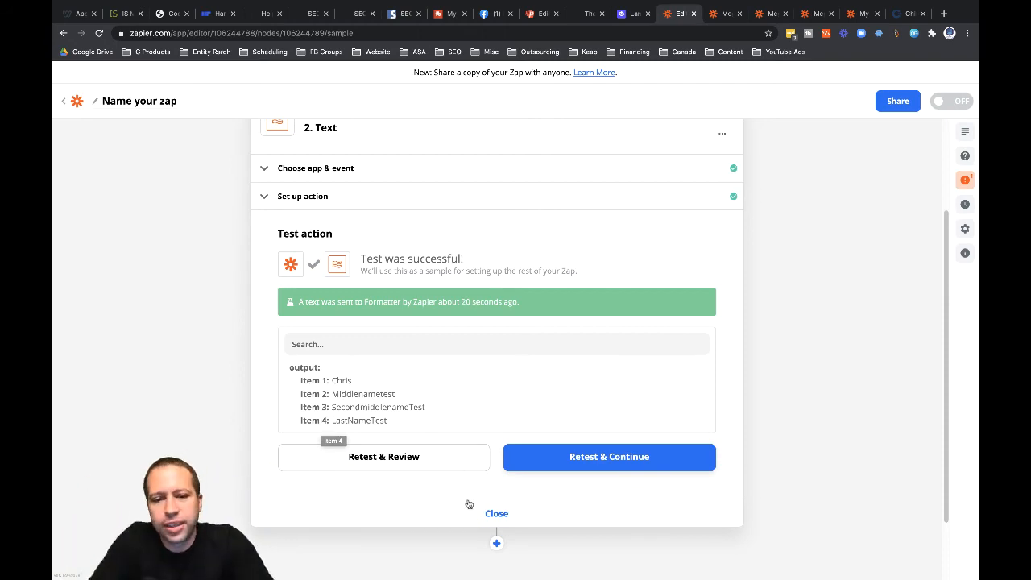
pyautogui.scroll(-3)
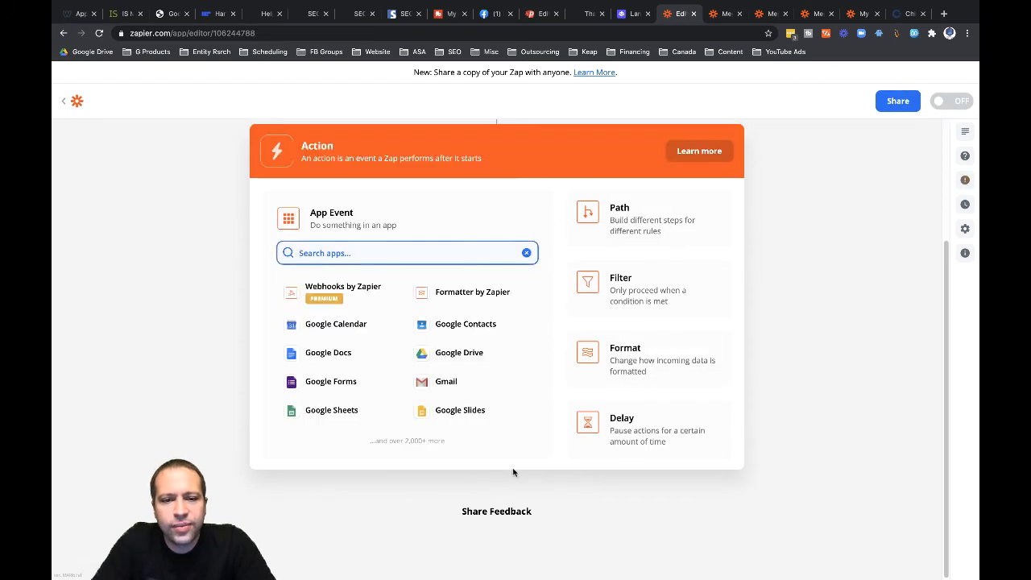
# Search 'chirp', choose Chirply.io with the Sync Leads (Beta) event and continue to field setup
pyautogui.click(368, 251)
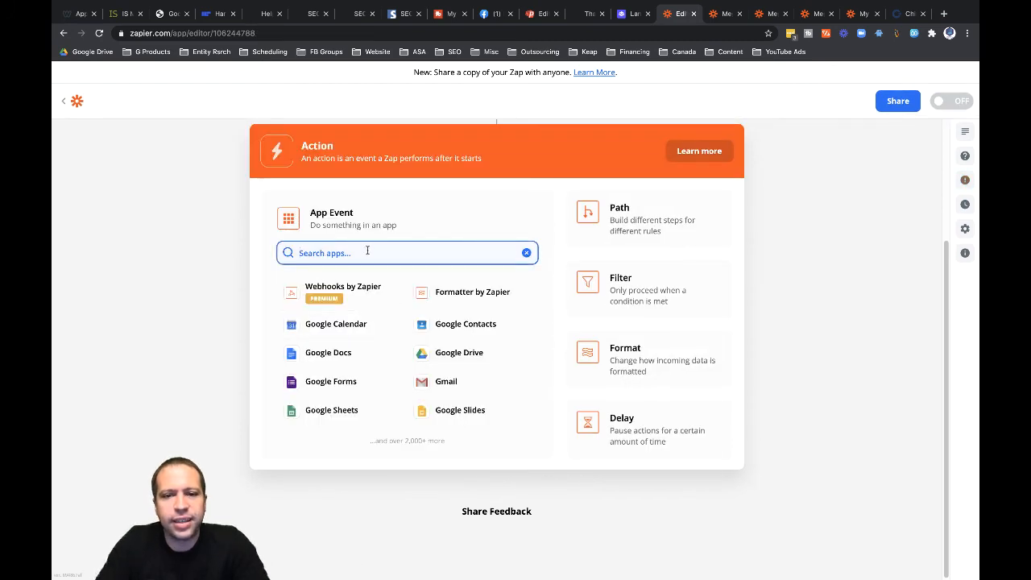
pyautogui.write('chirp')
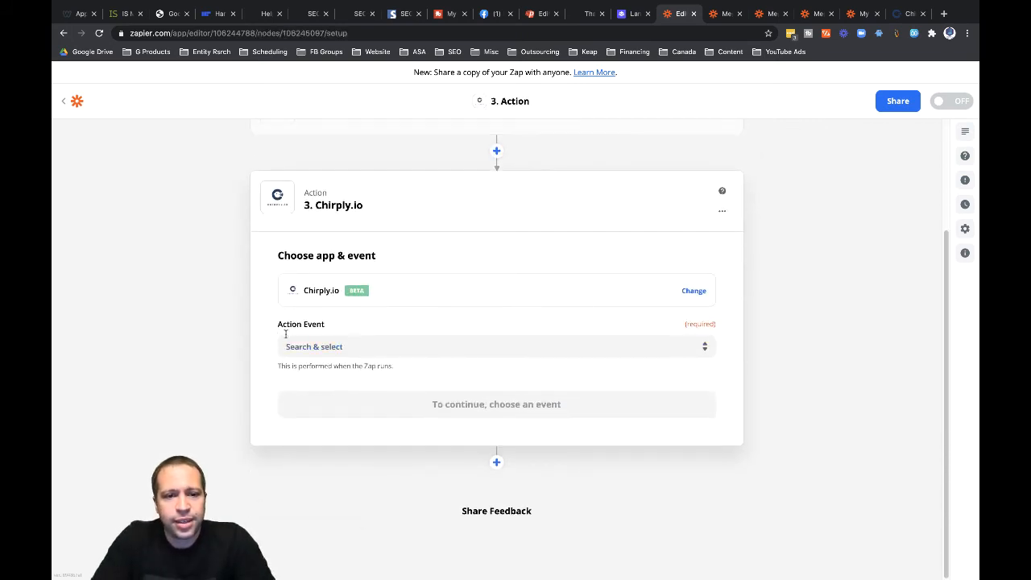
pyautogui.click(497, 346)
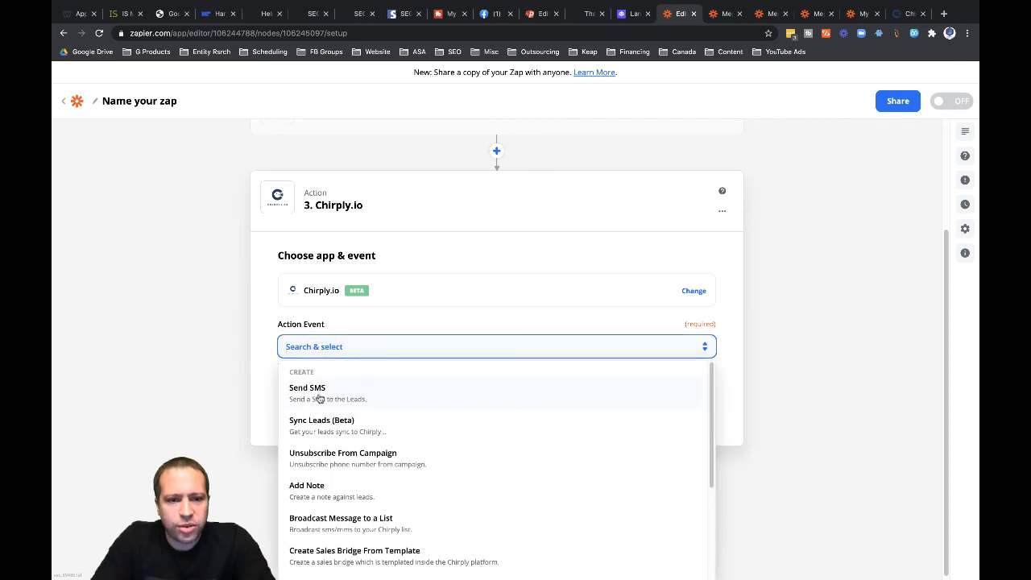
pyautogui.click(322, 425)
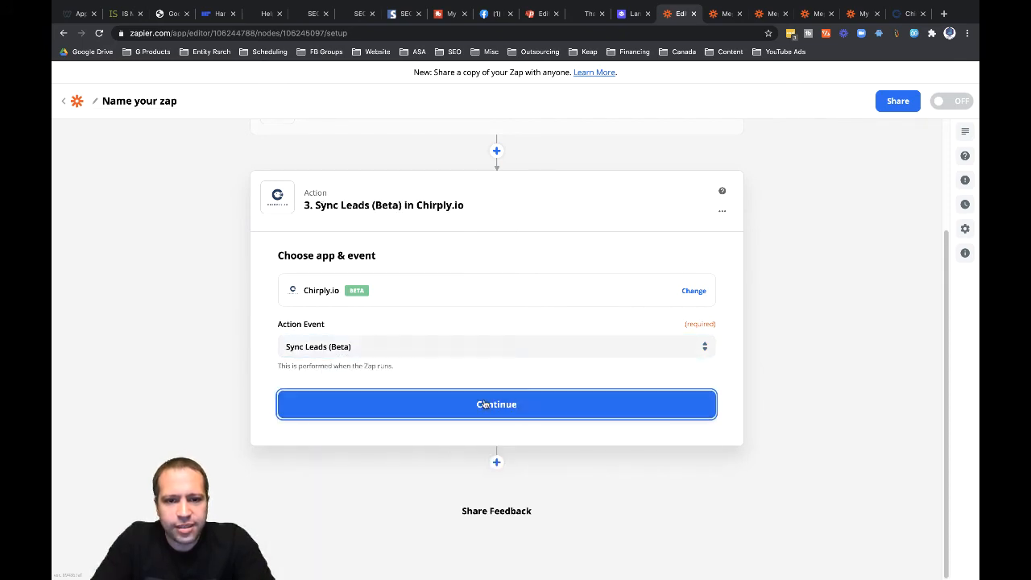
pyautogui.click(496, 403)
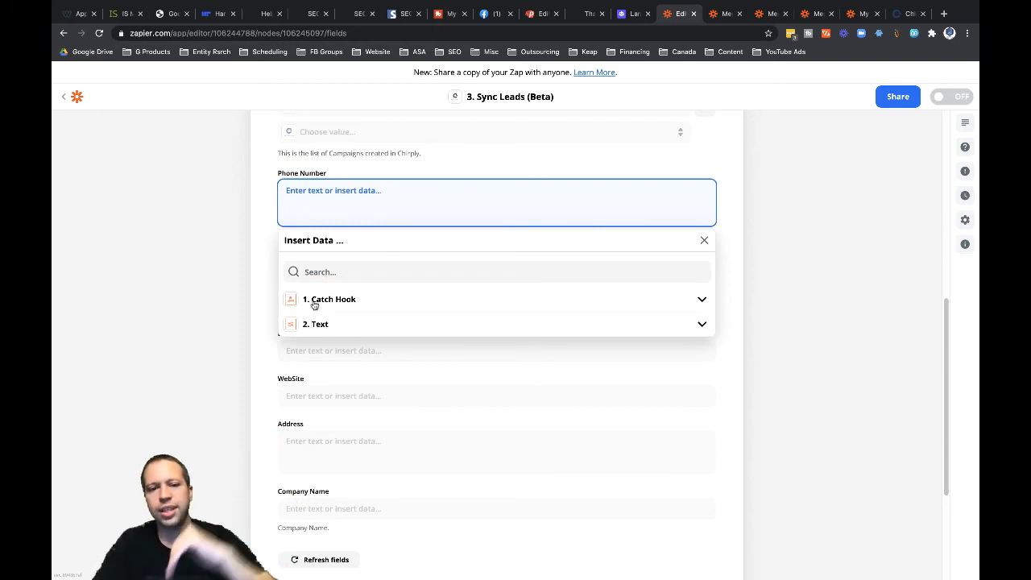
# Map Catch Hook's Phone into Phone Number and its Email into Email ID
pyautogui.click(329, 298)
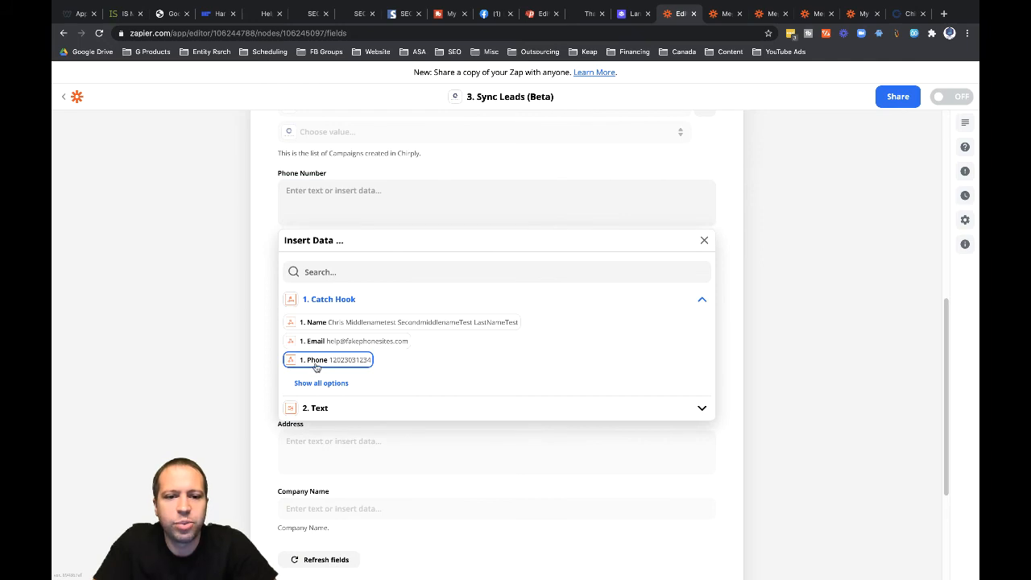
pyautogui.click(330, 359)
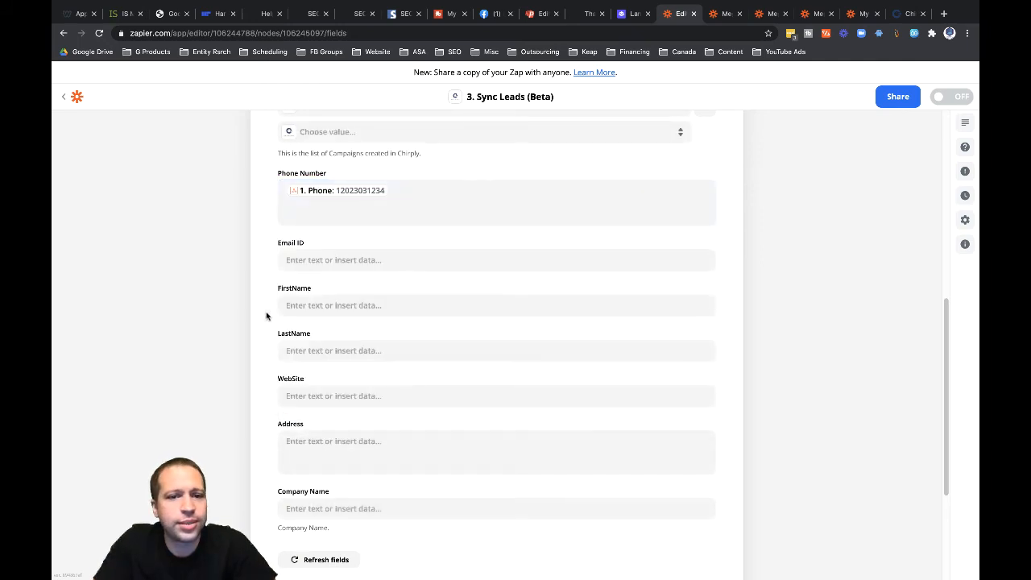
pyautogui.click(496, 259)
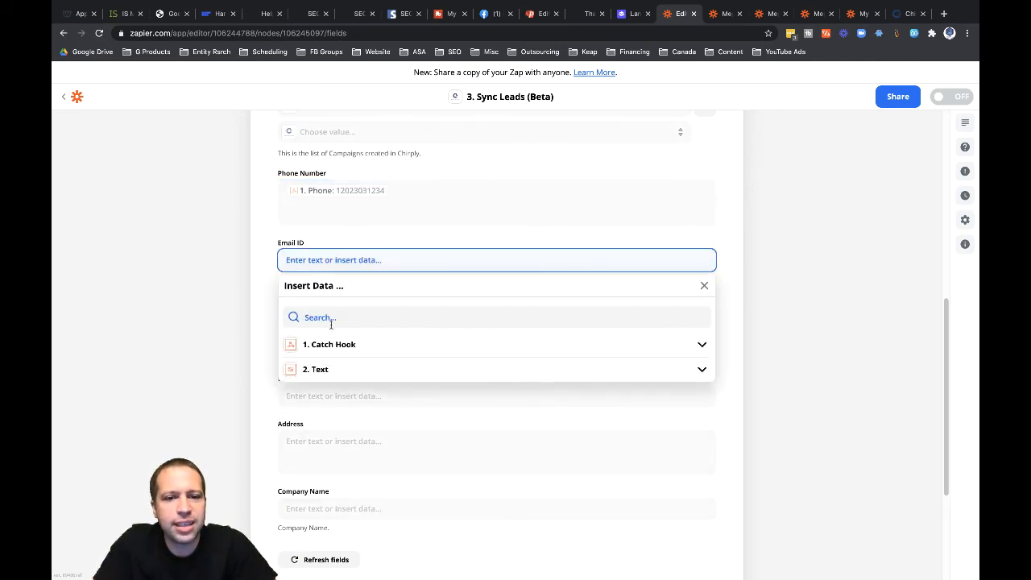
pyautogui.click(328, 345)
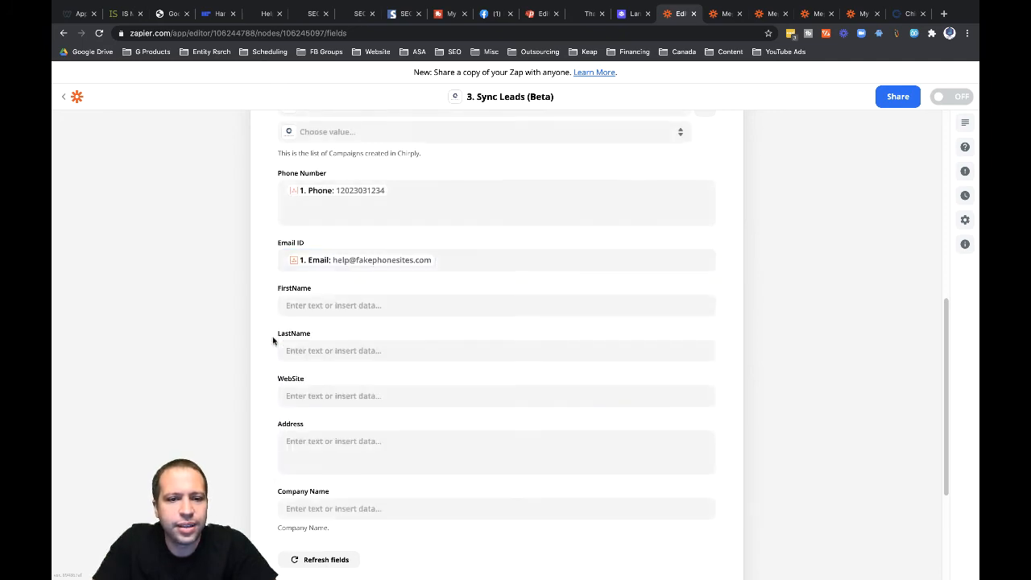
# Fill FirstName with Text Output Item 1 (Chris) and LastName with Output Item 4 (LastNameTest)
pyautogui.click(497, 306)
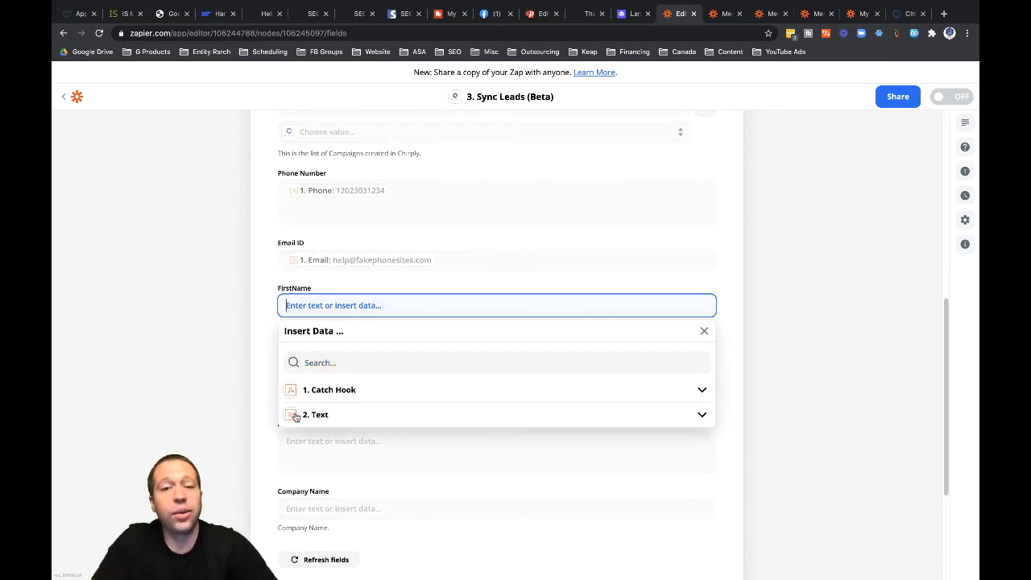
pyautogui.click(316, 415)
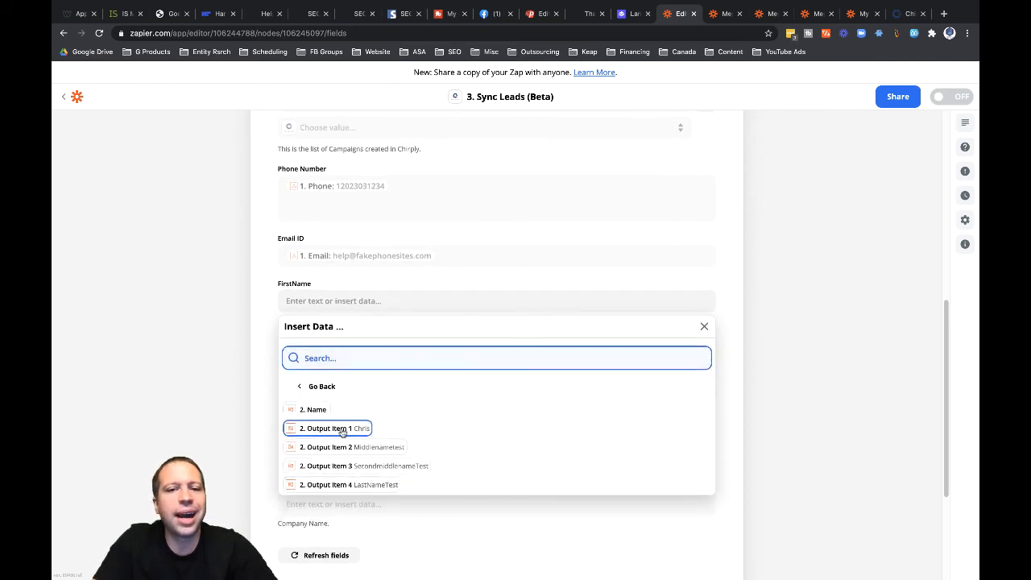
pyautogui.click(327, 428)
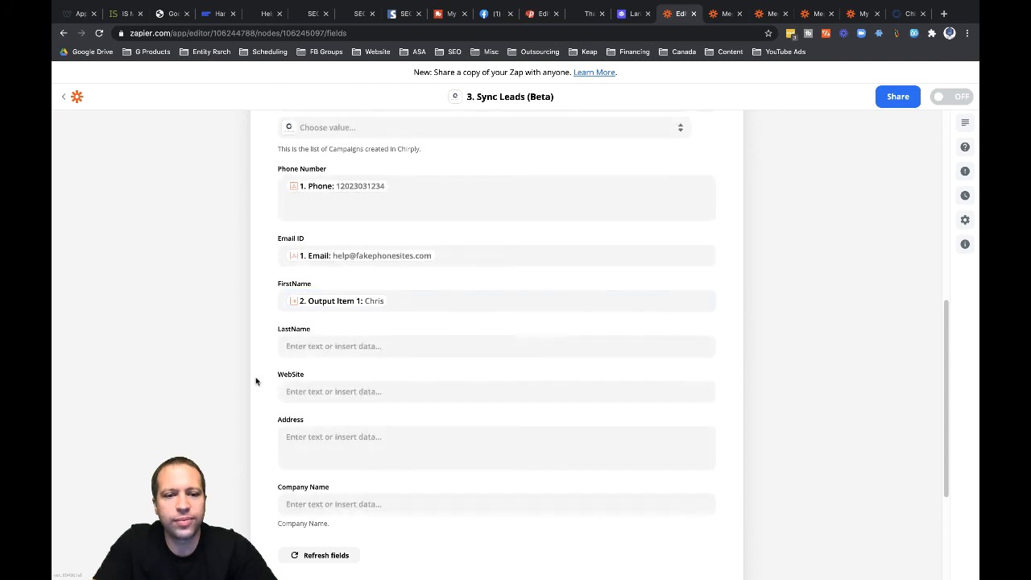
pyautogui.click(496, 345)
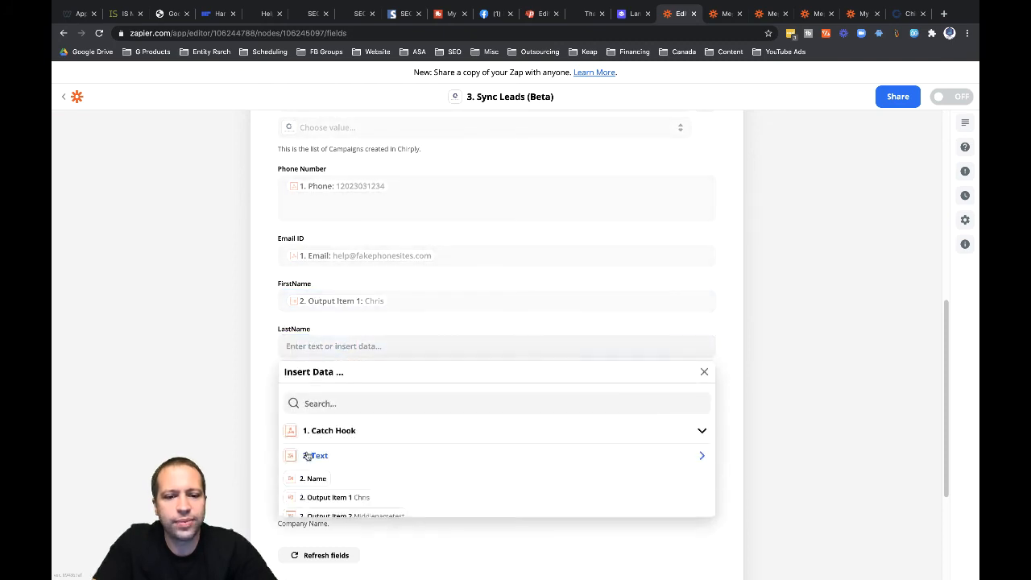
pyautogui.click(357, 529)
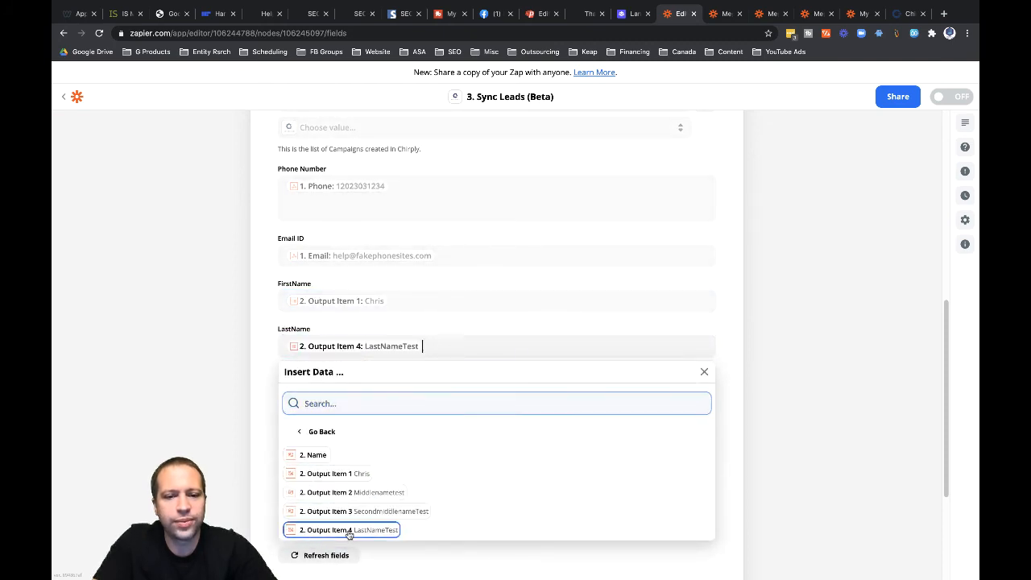
pyautogui.click(351, 528)
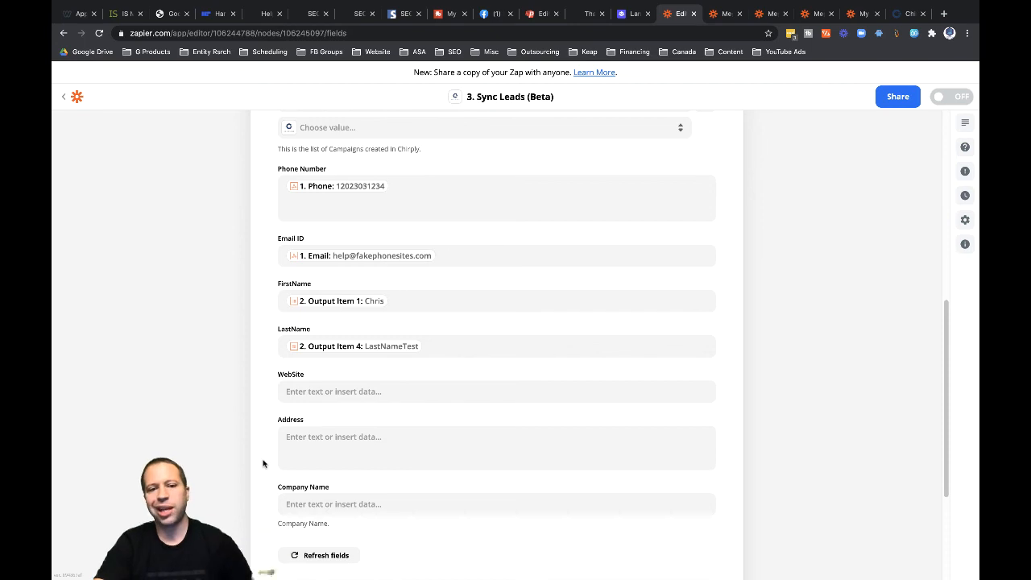
pyautogui.moveTo(281, 333)
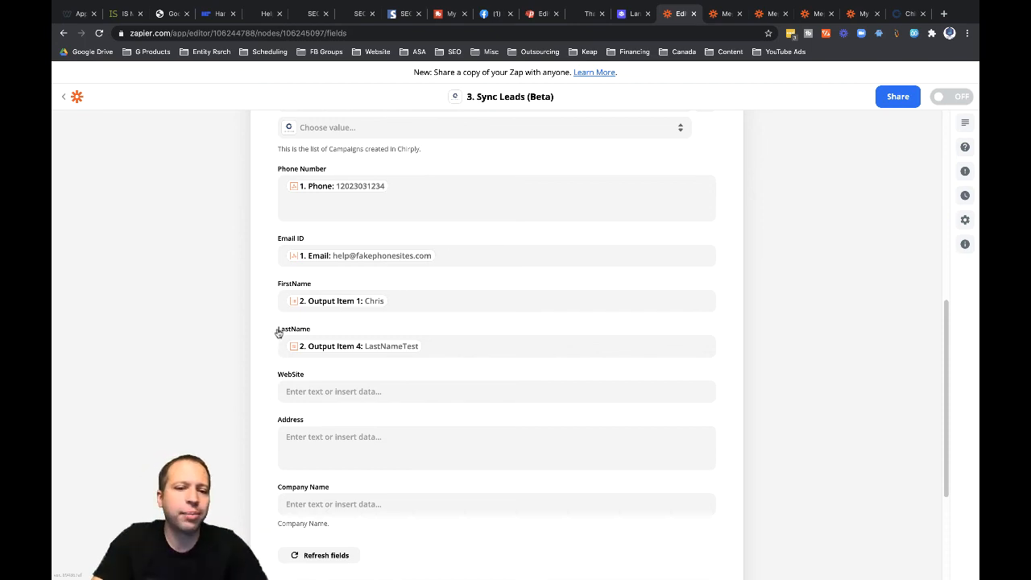
pyautogui.moveTo(259, 351)
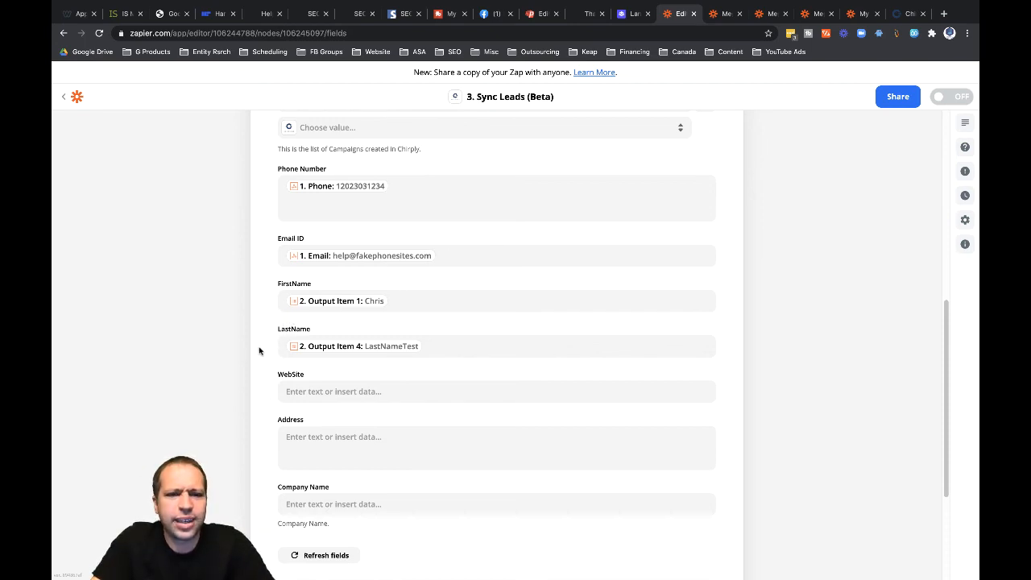
pyautogui.scroll(-3)
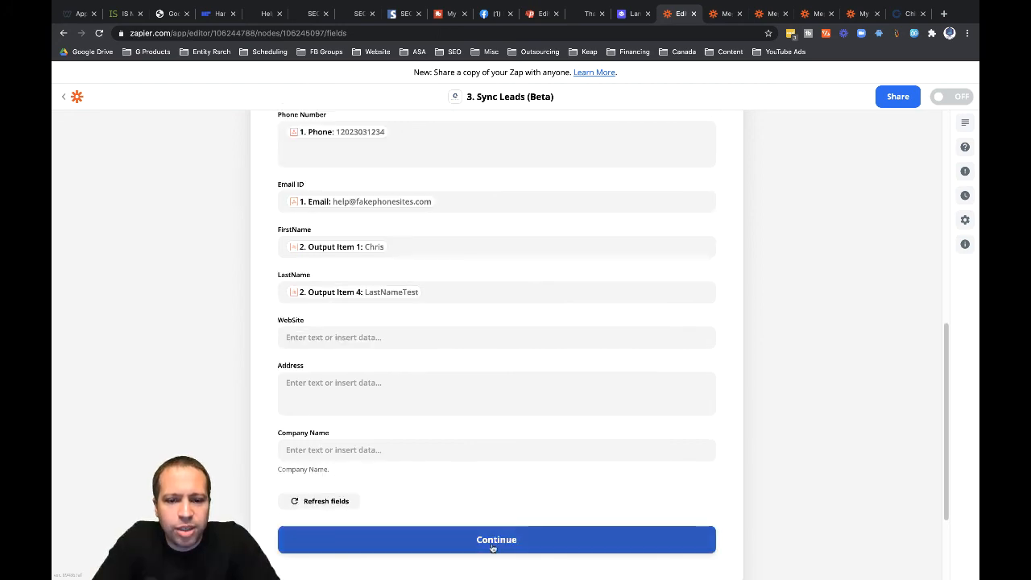
# Continue and run Test & Continue so a sample lead is sent to Chirply.io successfully
pyautogui.click(497, 540)
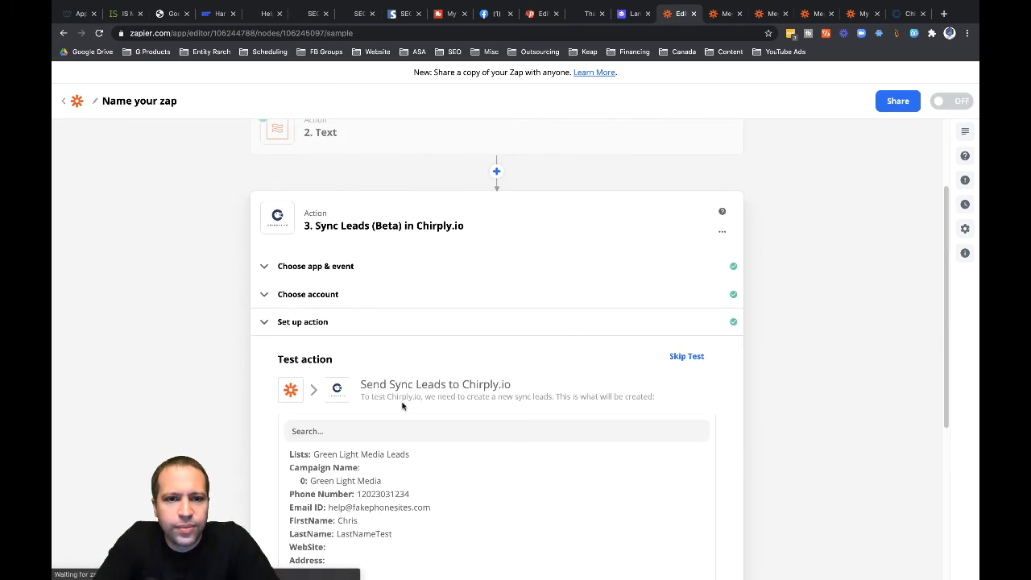
pyautogui.scroll(-3)
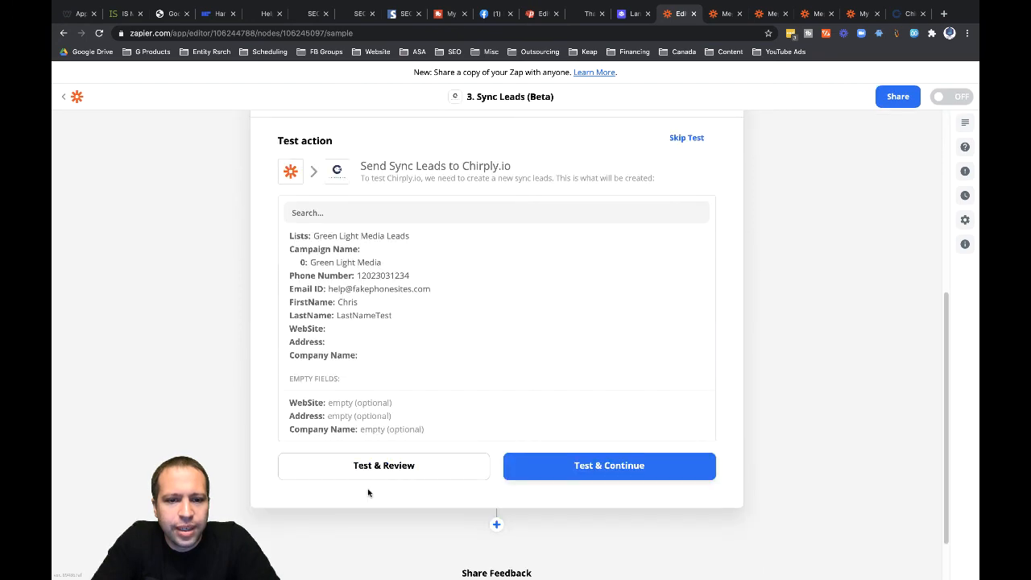
pyautogui.click(609, 466)
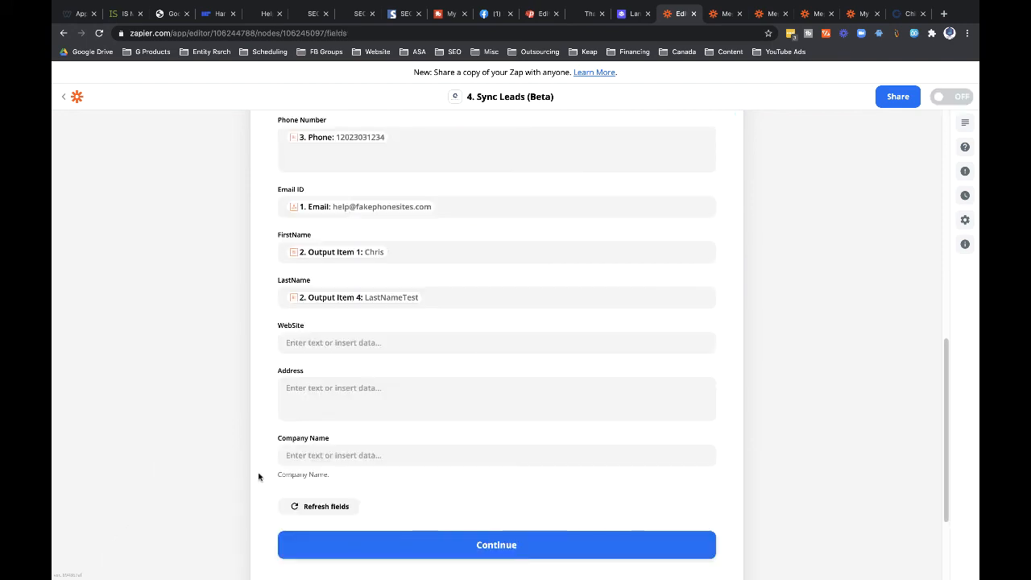
pyautogui.scroll(-3)
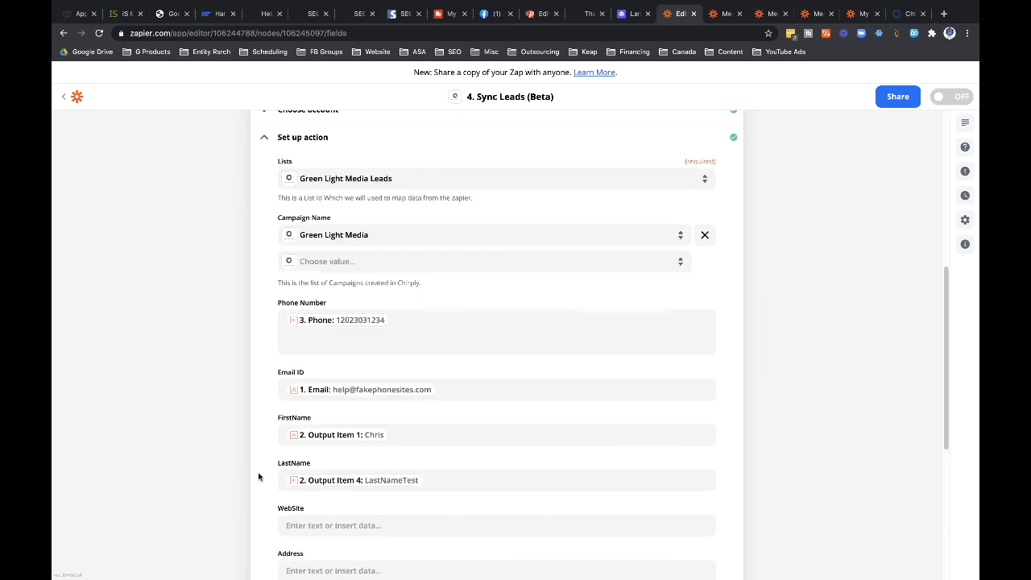
pyautogui.scroll(-3)
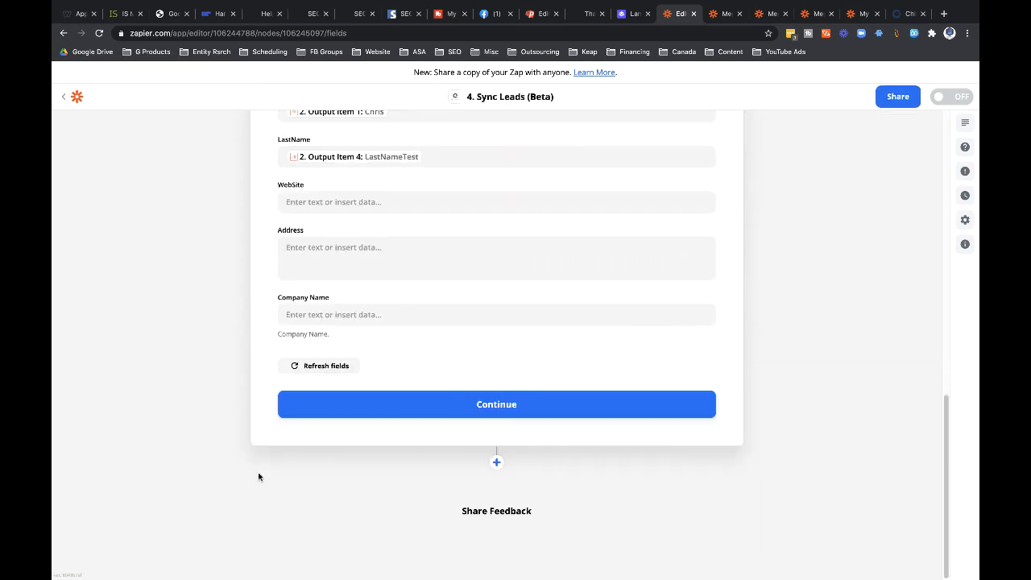
pyautogui.moveTo(480, 454)
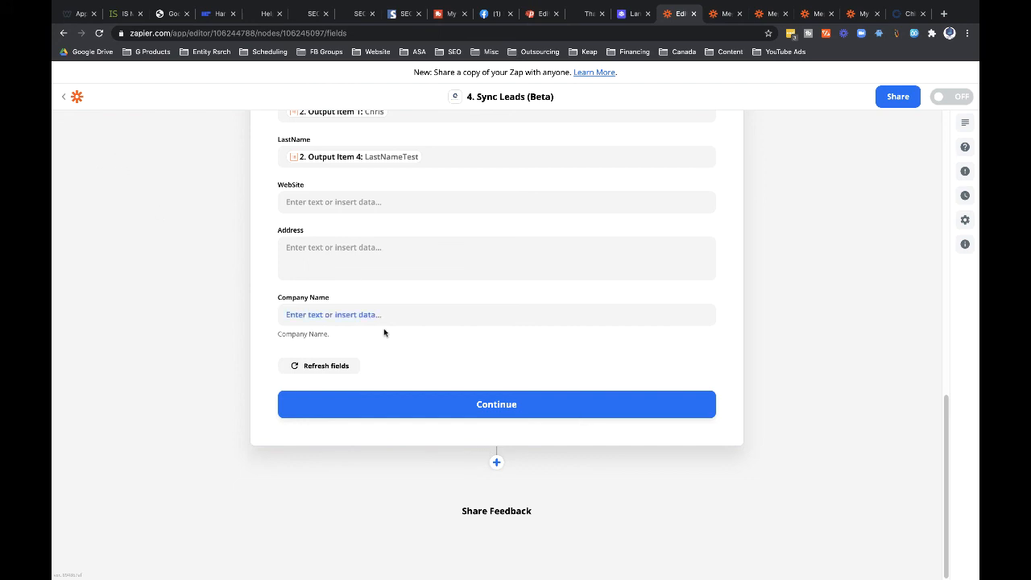
pyautogui.click(496, 402)
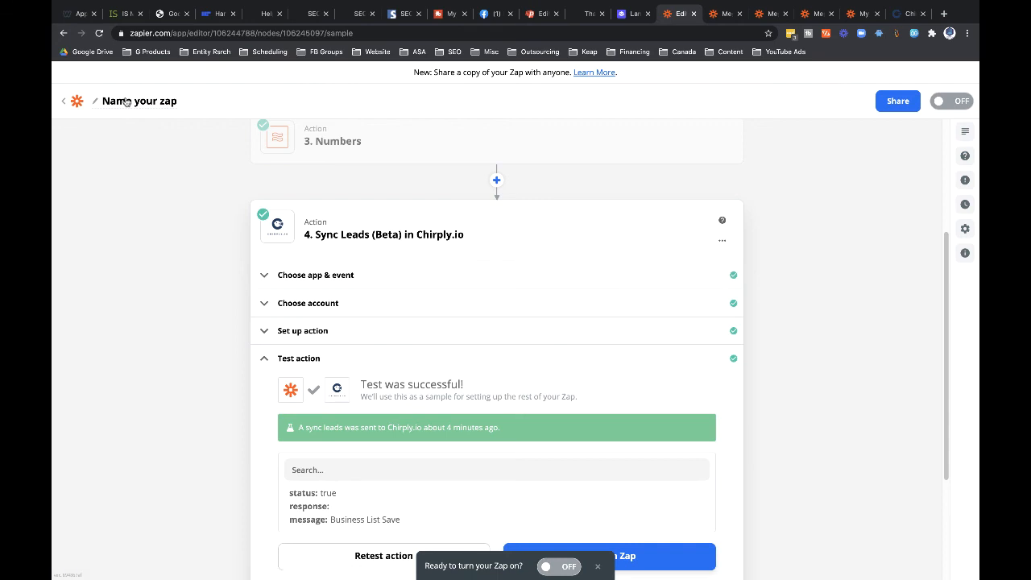
pyautogui.click(139, 99)
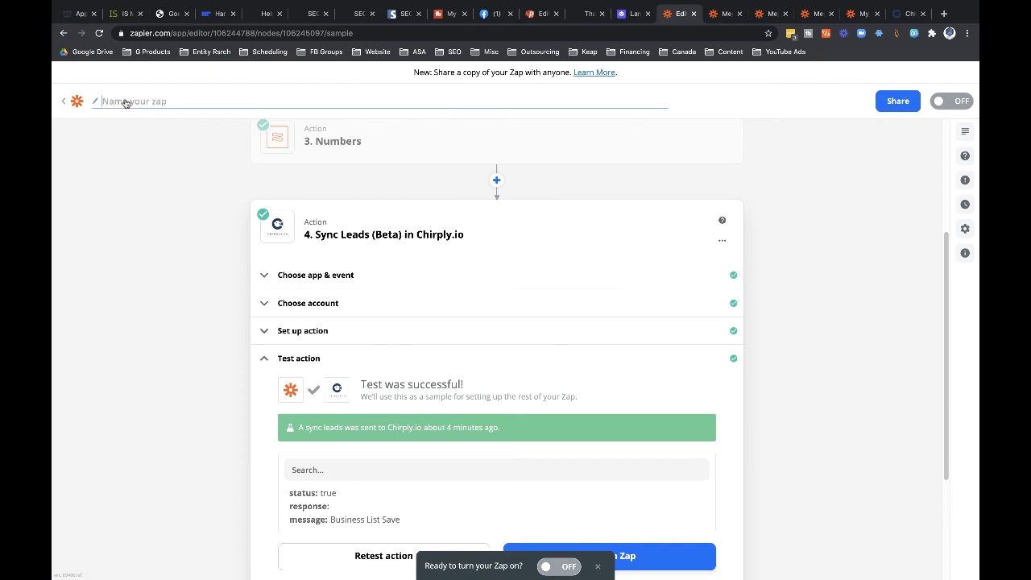
pyautogui.click(541, 12)
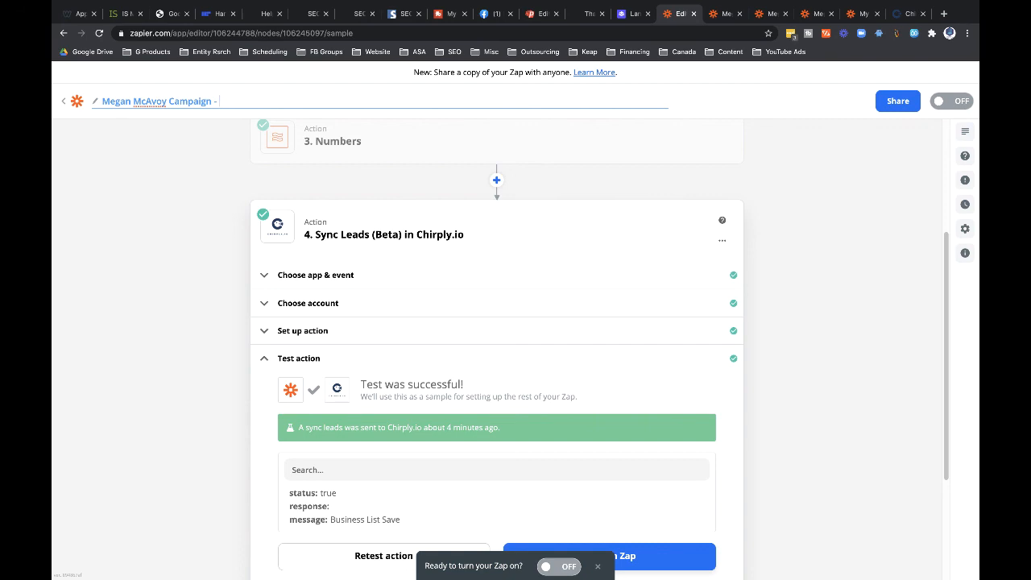
pyautogui.write('PS - Chirply')
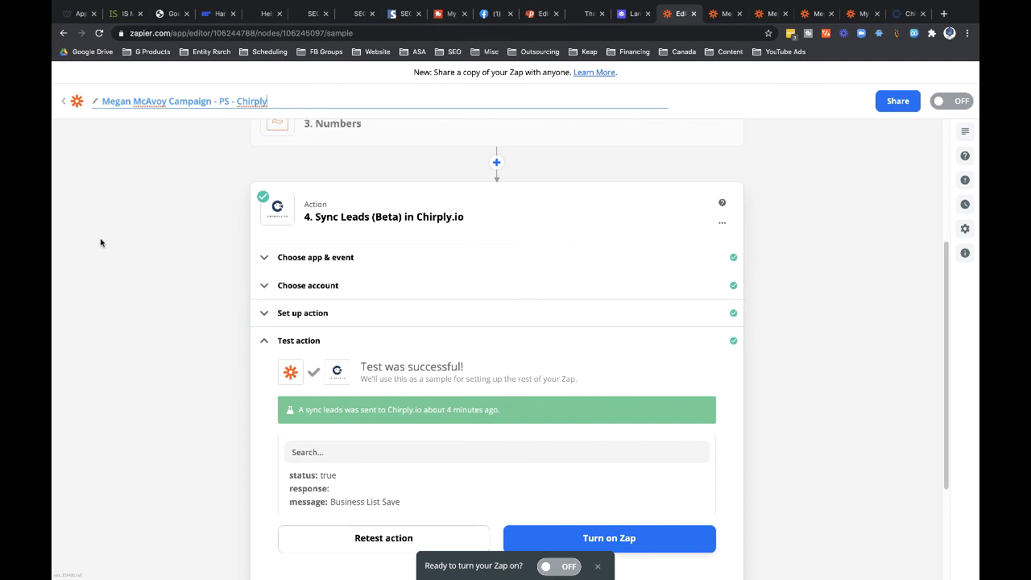
pyautogui.scroll(-3)
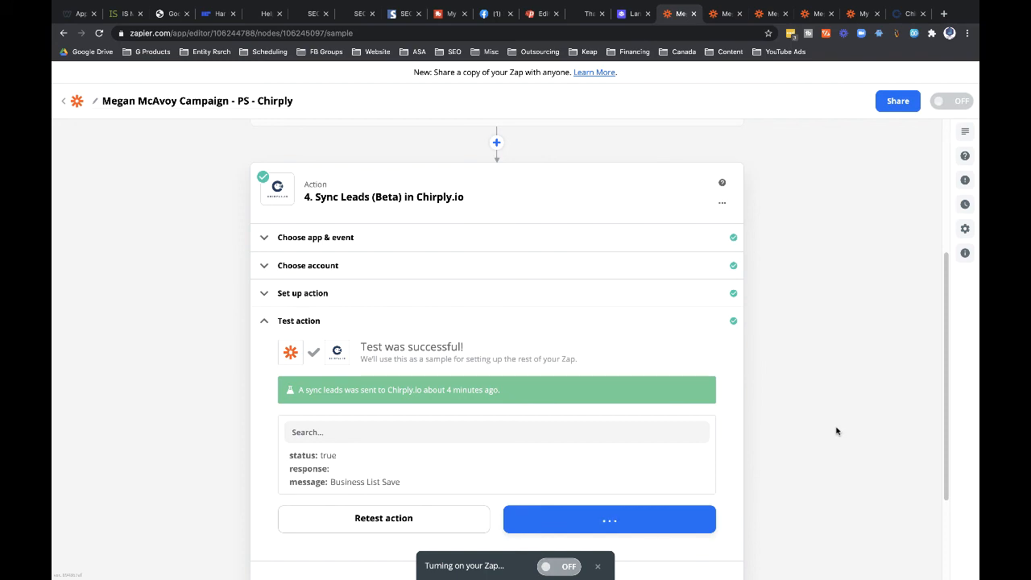
# Switch the zap's OFF toggle to ON
pyautogui.click(951, 100)
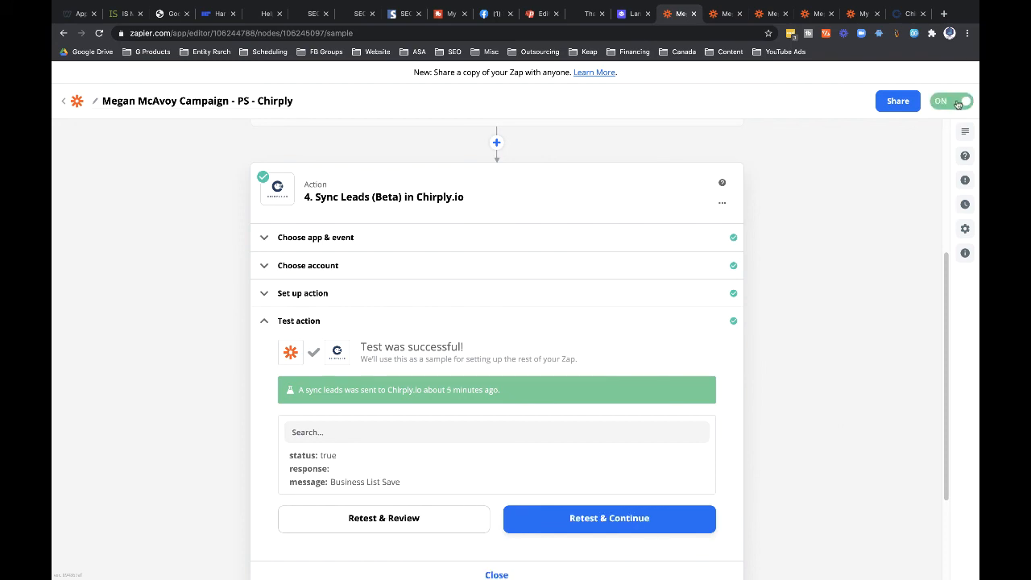
pyautogui.moveTo(540, 13)
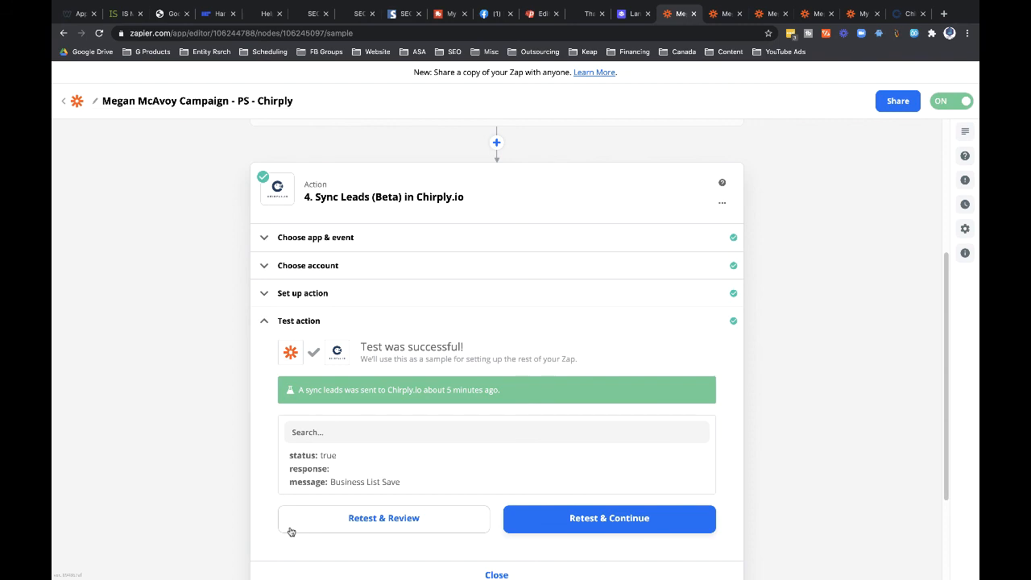
pyautogui.moveTo(193, 387)
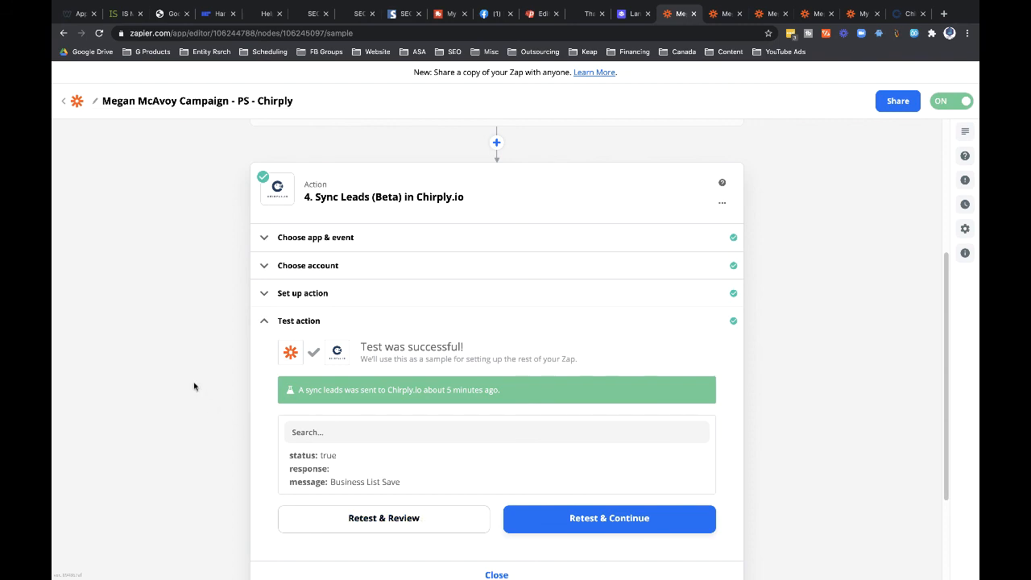
pyautogui.moveTo(561, 487)
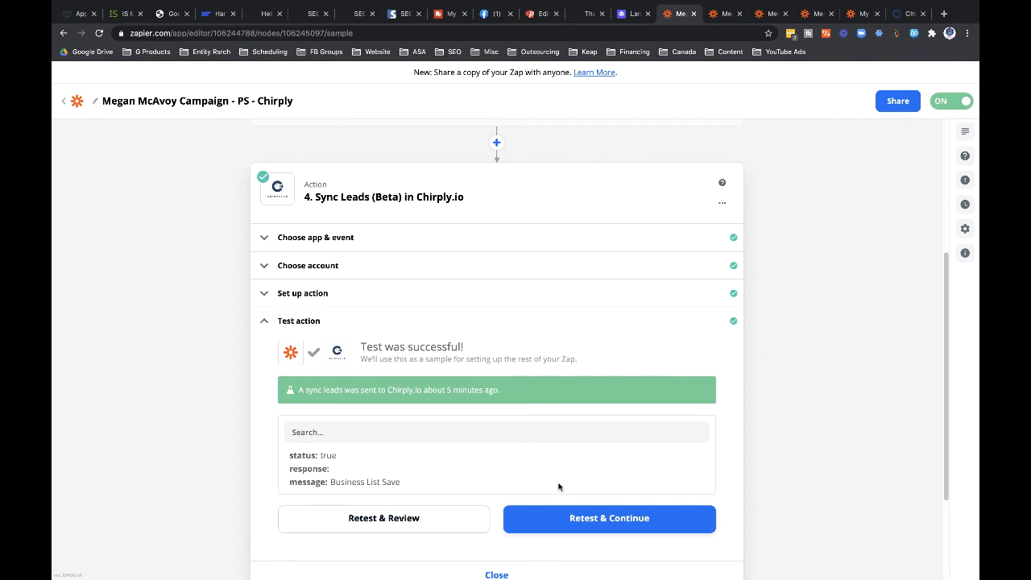